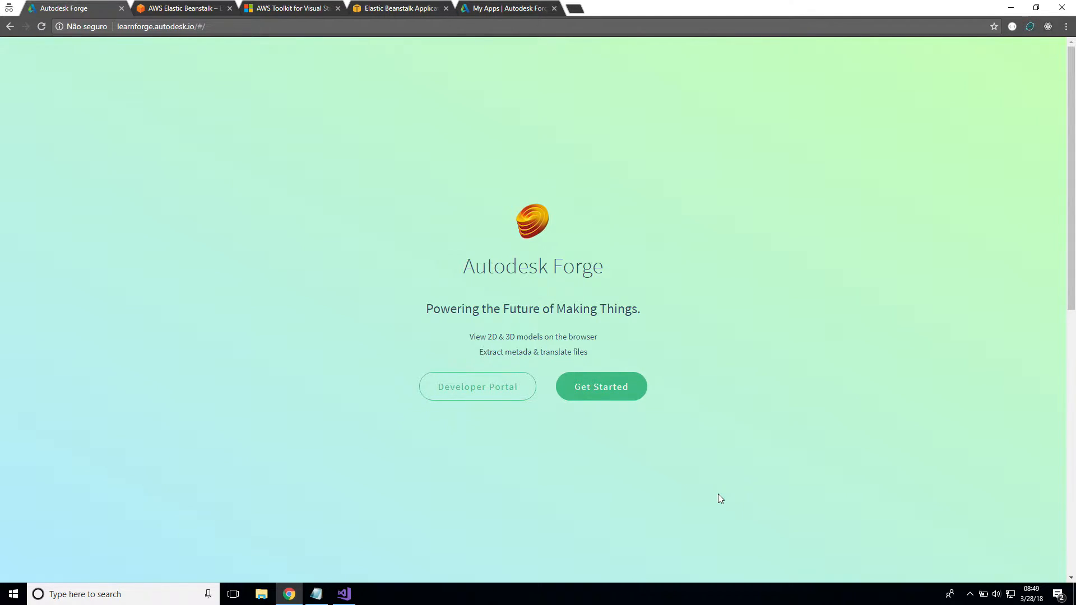
Step: Review the tutorial's Deployment section, then bring up the AWS Elastic Beanstalk product page
click(600, 385)
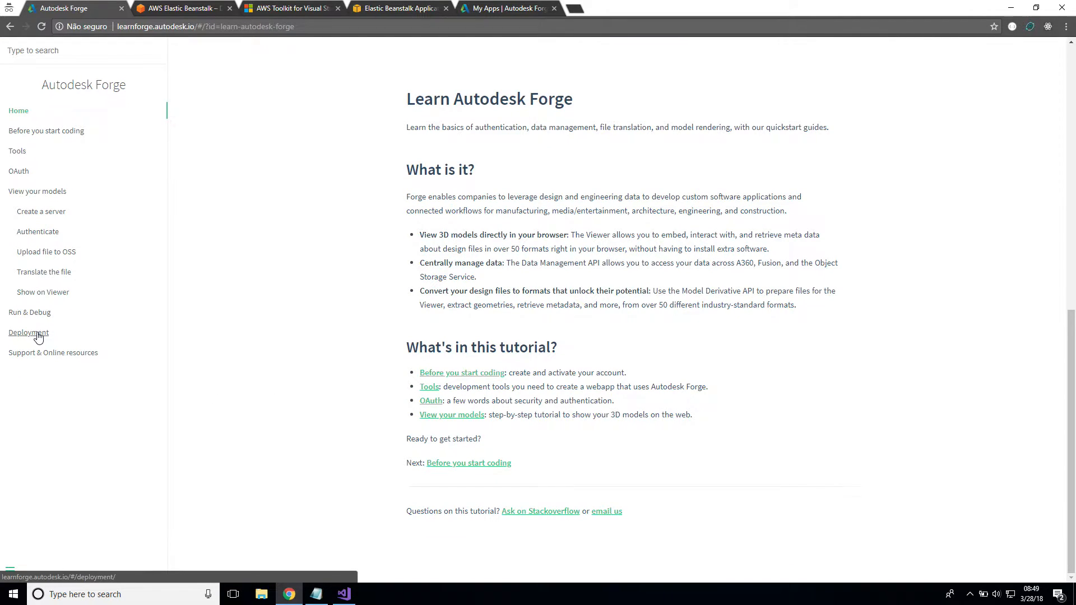
click(24, 331)
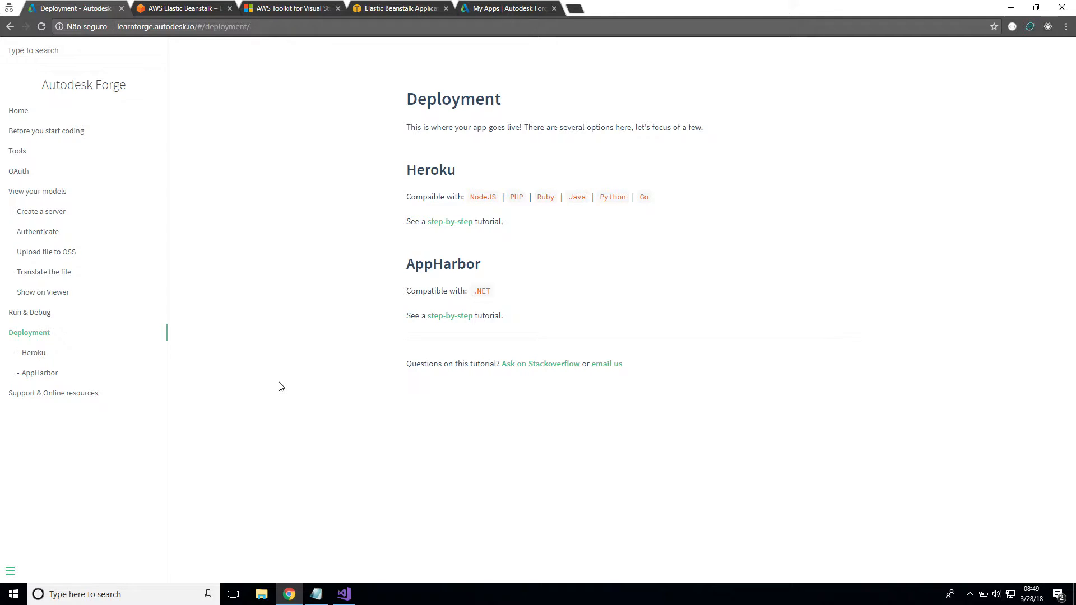
click(185, 8)
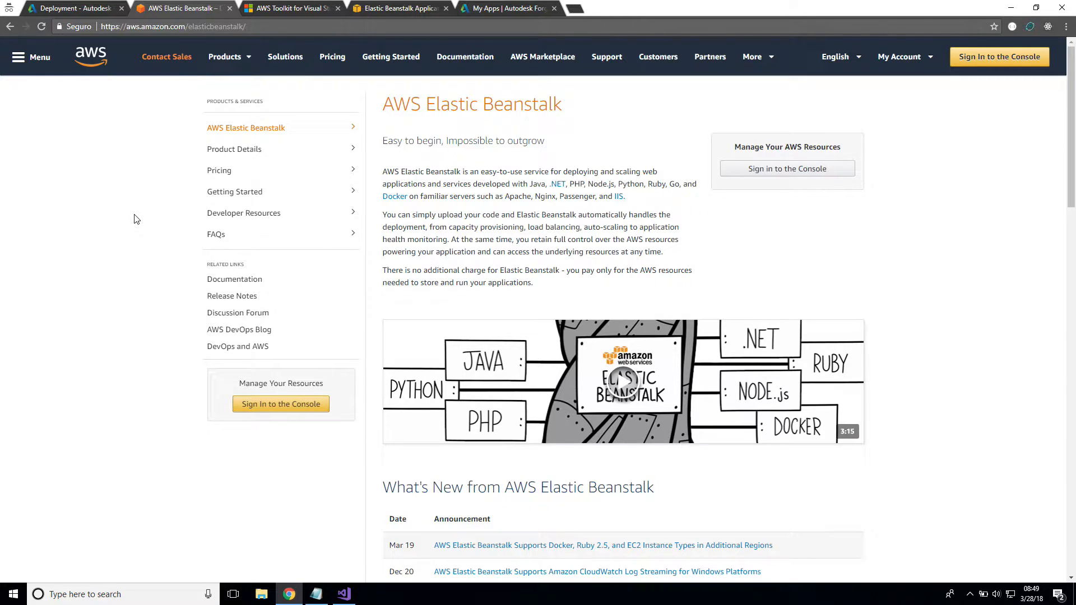
Step: Glance at the AWS Toolkit page, then show the Elastic Beanstalk console with forgesample's terminated environment
click(305, 9)
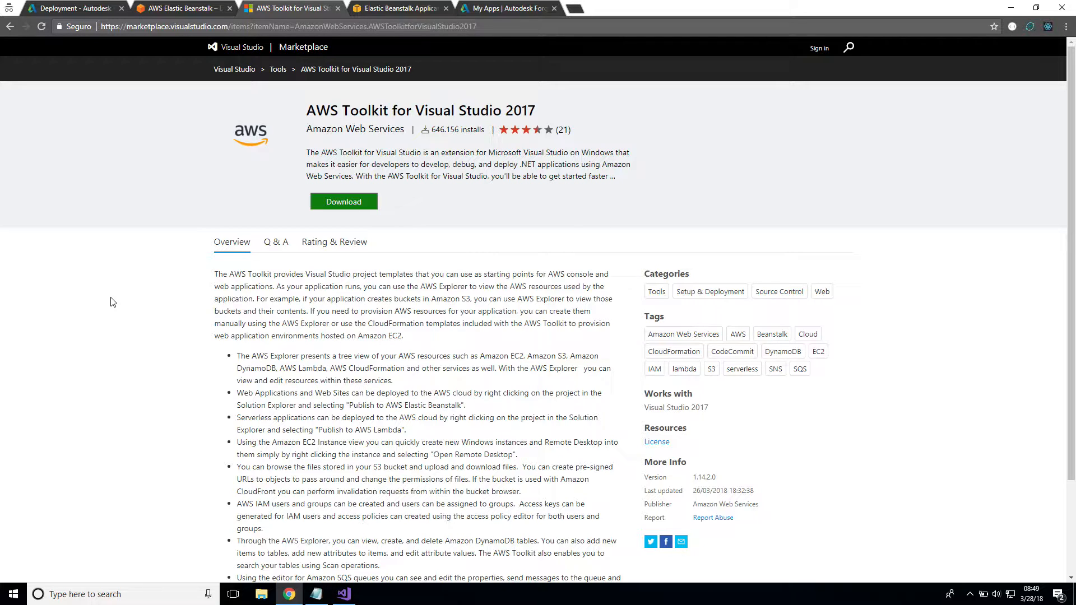
mouse_move(403, 8)
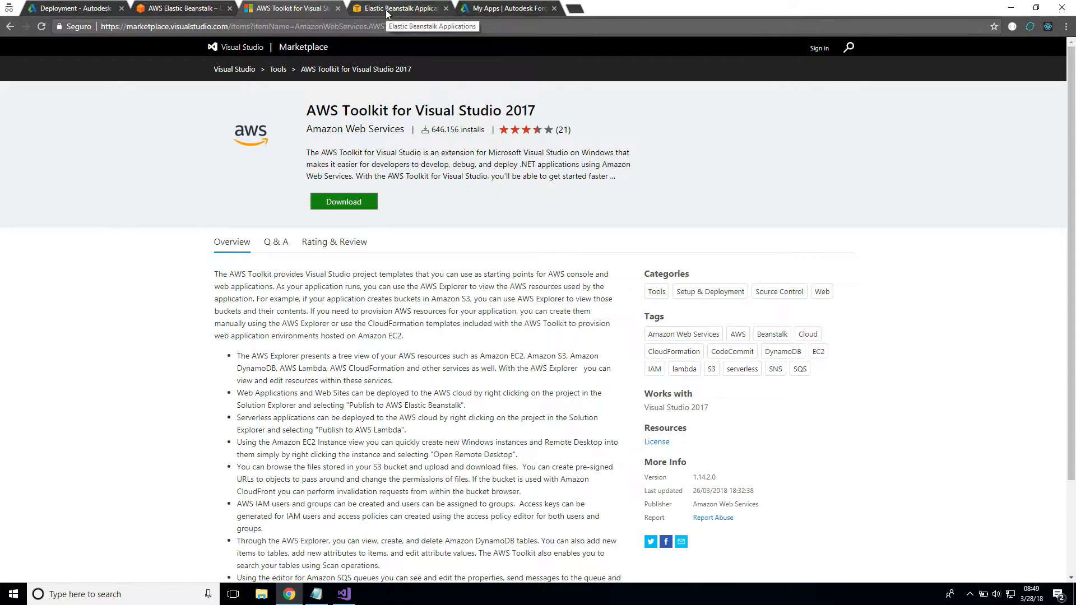
click(398, 9)
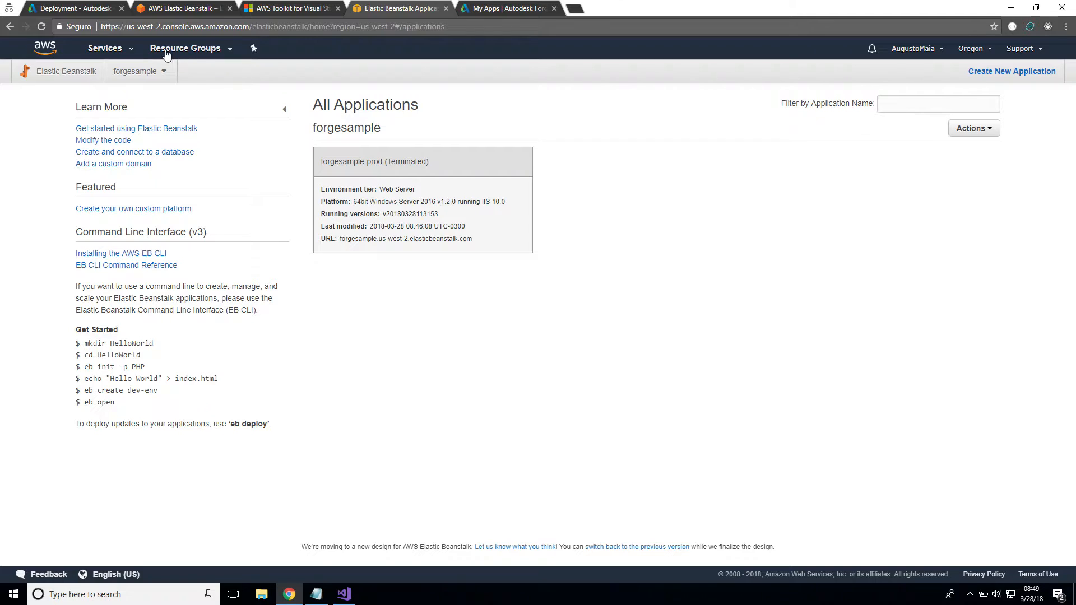
click(105, 48)
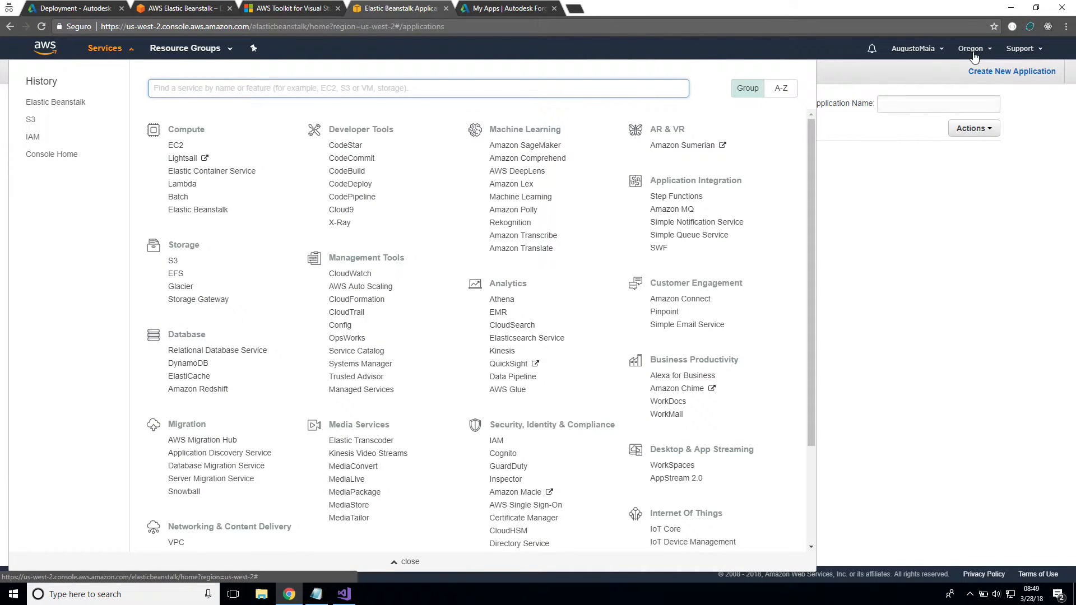
click(970, 48)
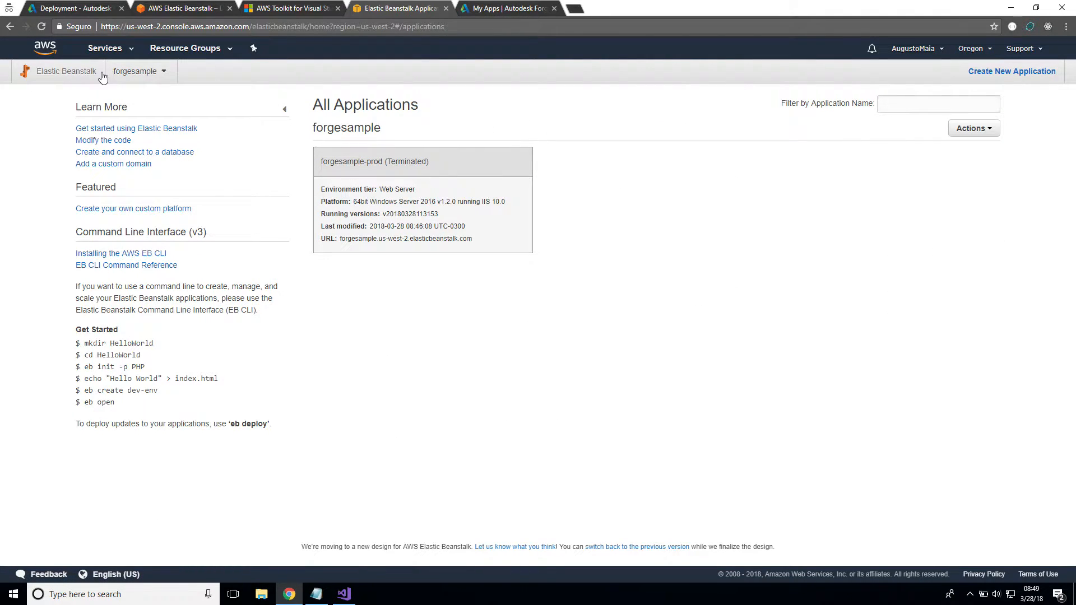
mouse_move(77, 78)
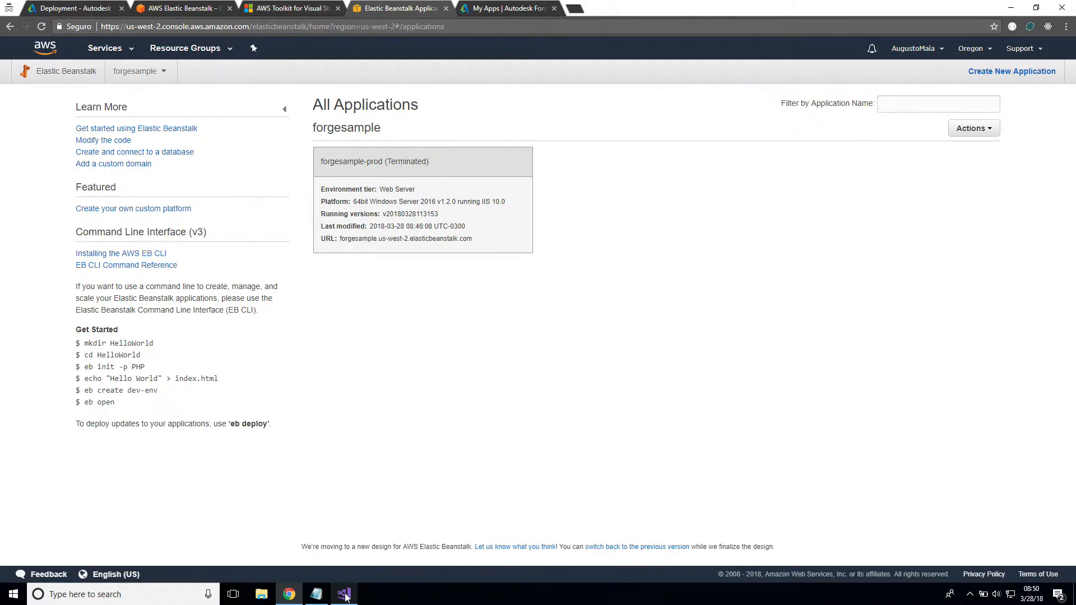
click(344, 594)
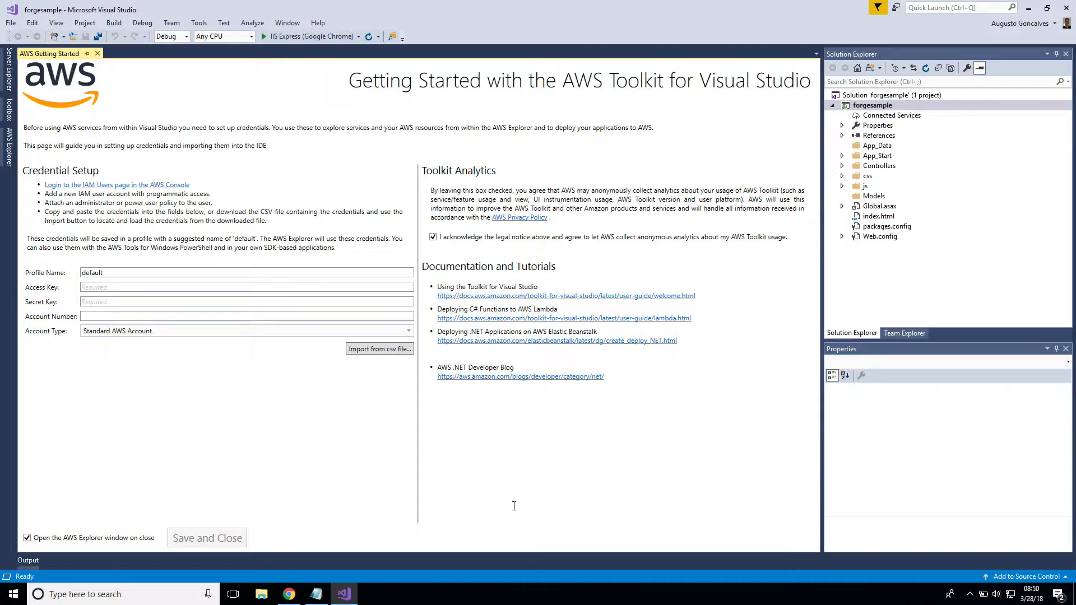
mouse_move(377, 470)
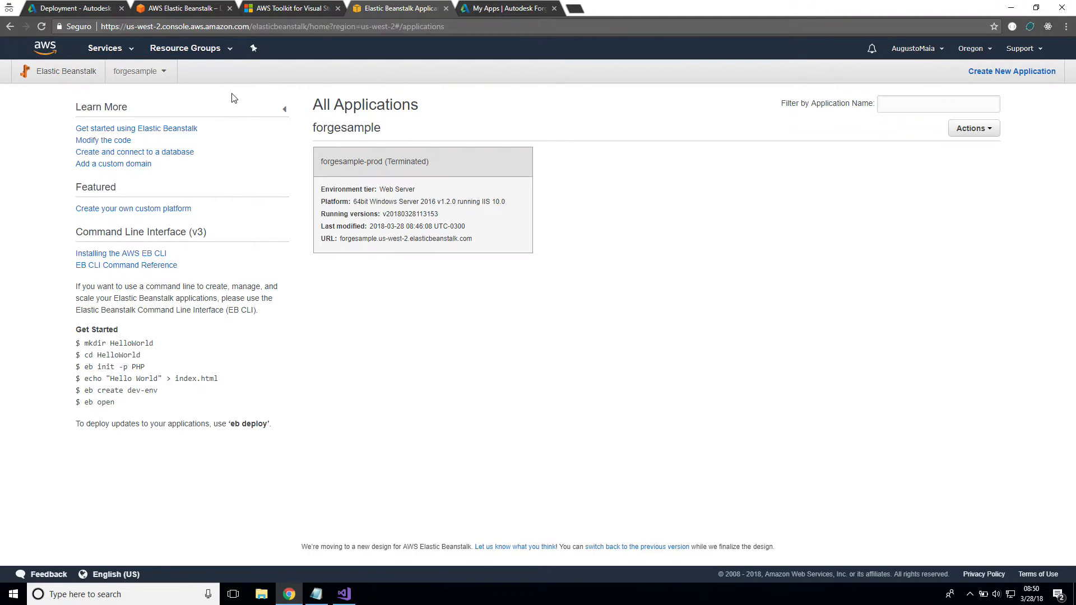
Step: In the IAM console, start a new user learnforge with programmatic access
click(104, 47)
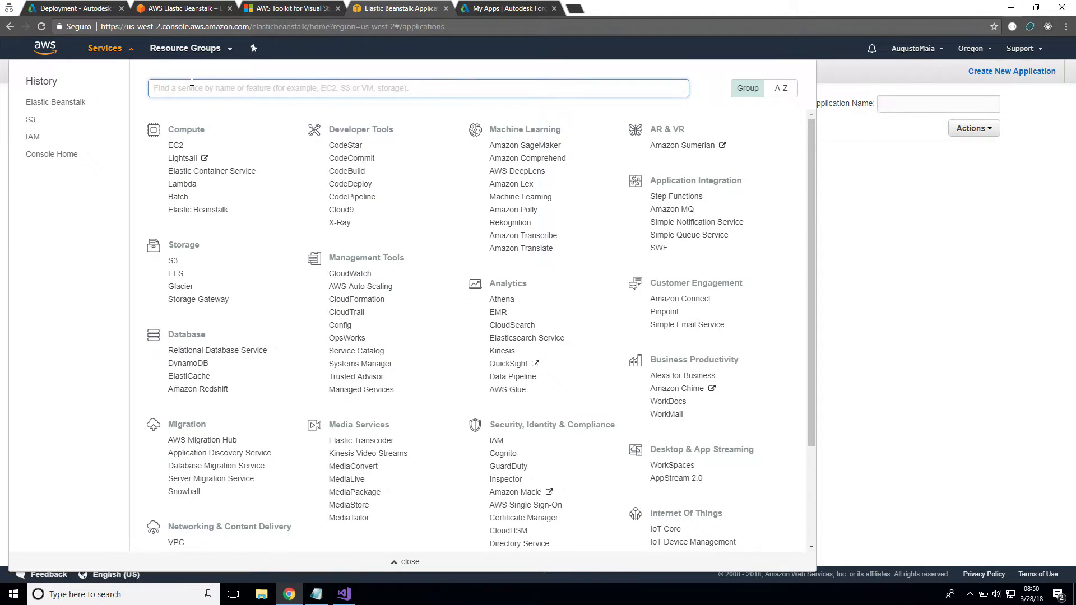
text(iam)
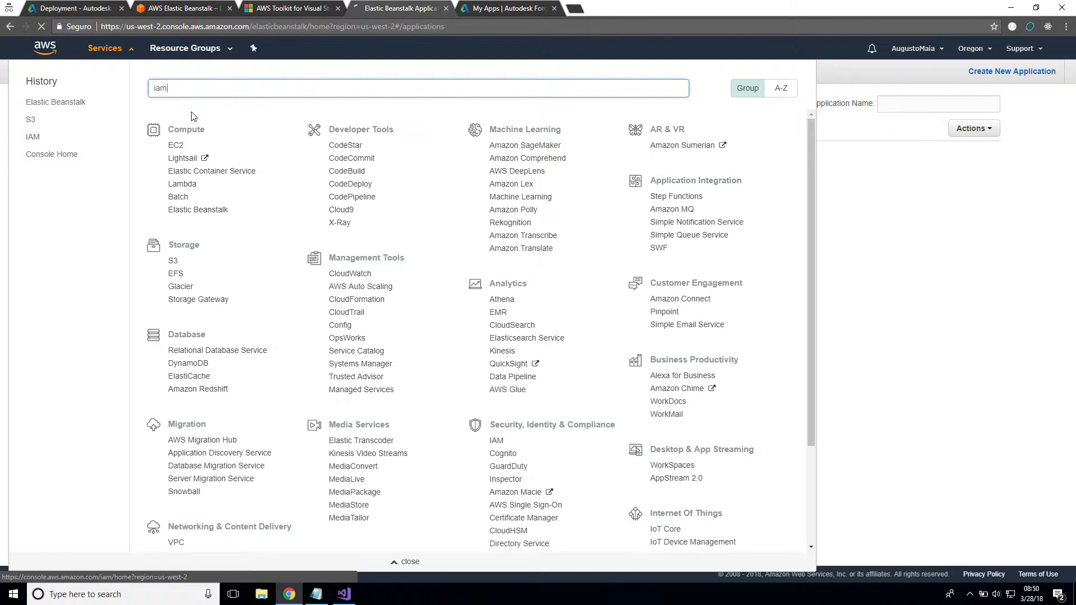
click(495, 441)
text(learn)
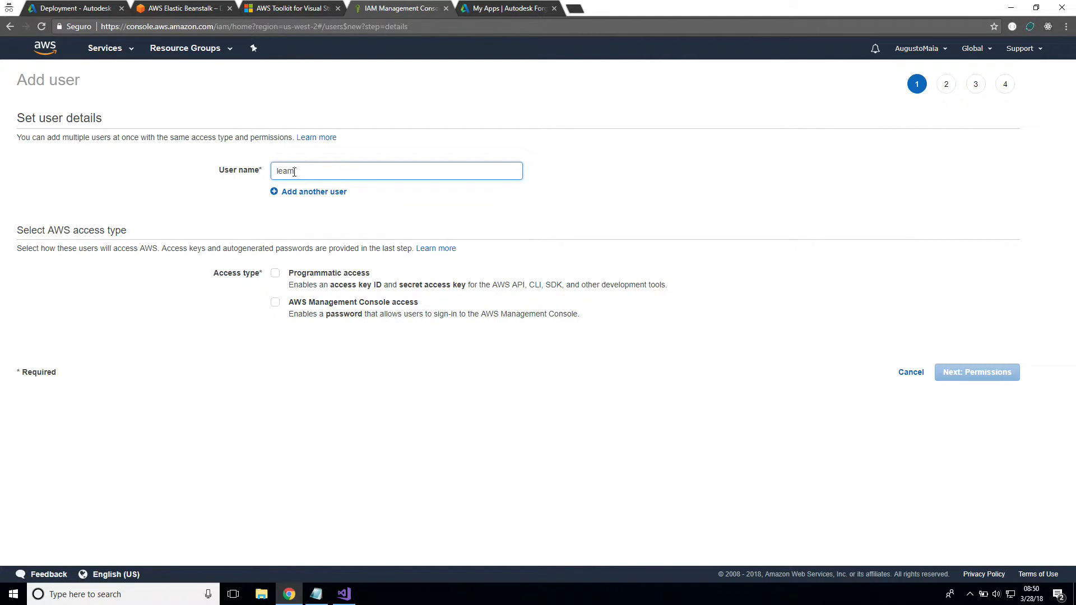
text(forge)
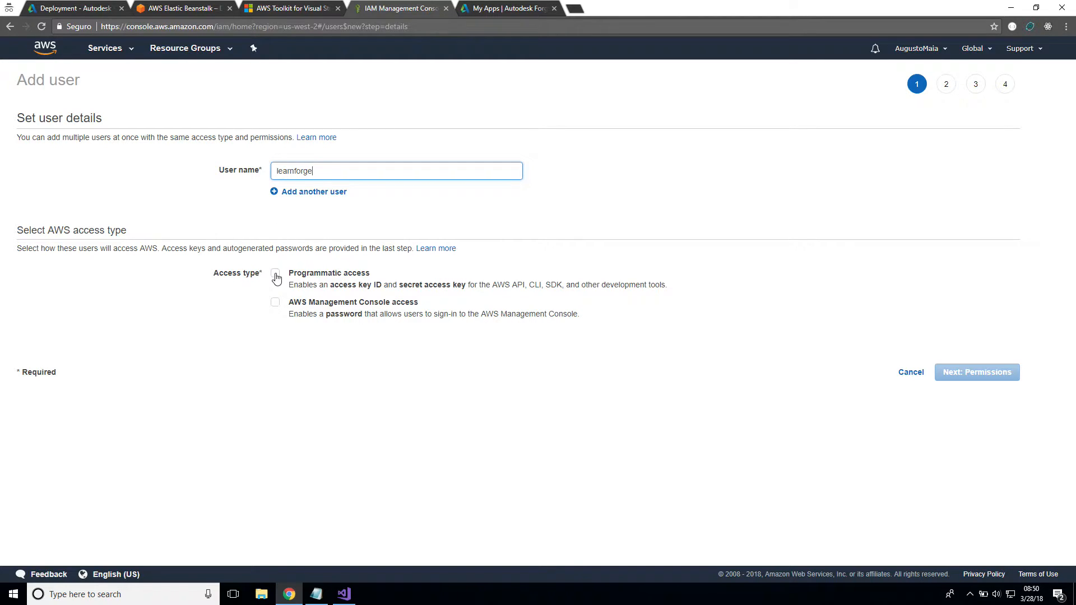
click(274, 273)
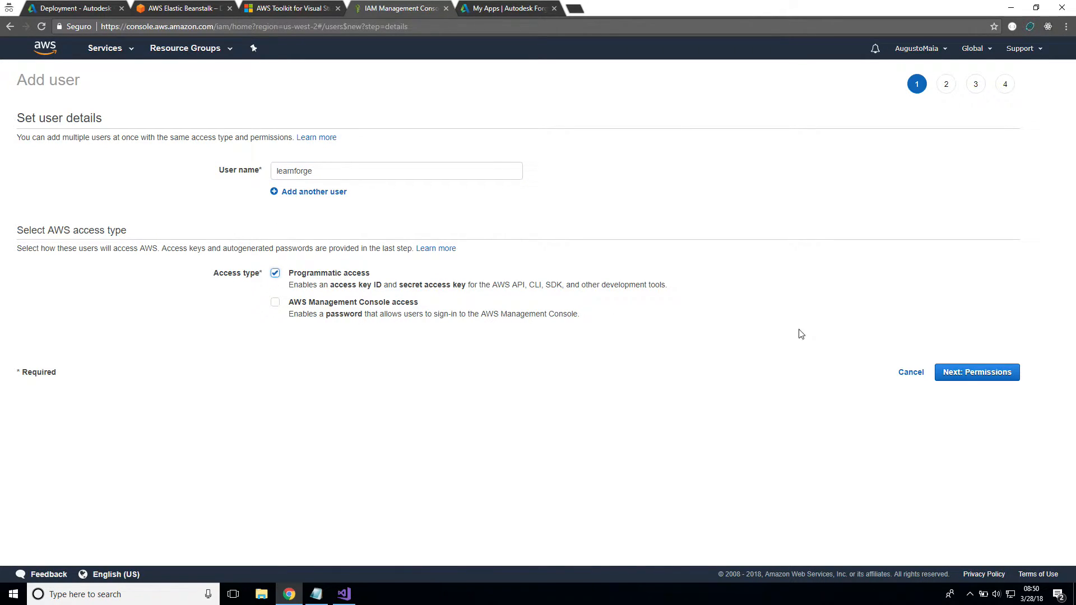
click(978, 372)
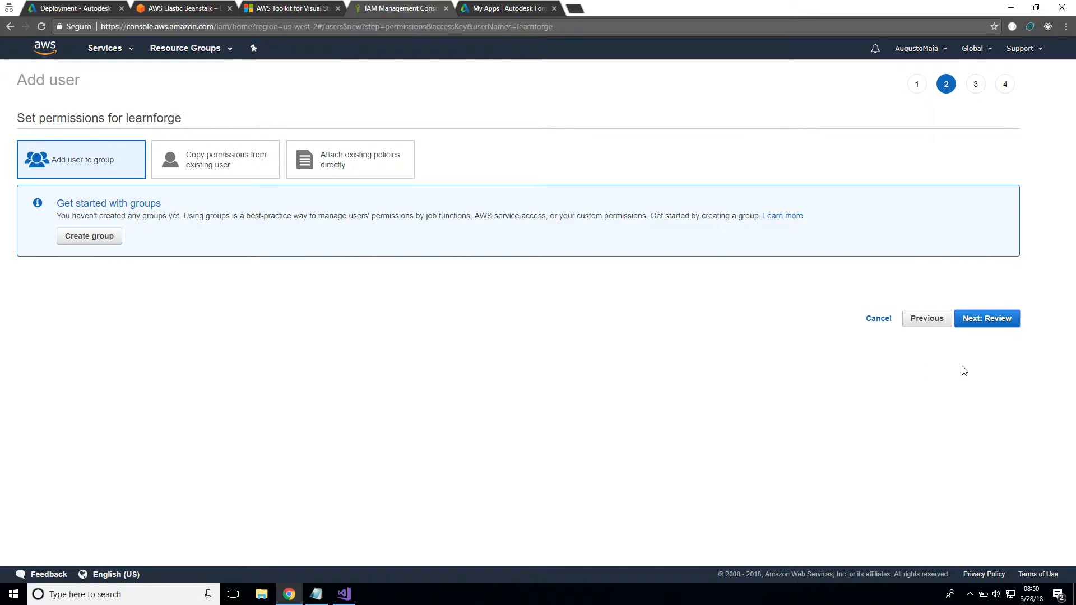
mouse_move(371, 166)
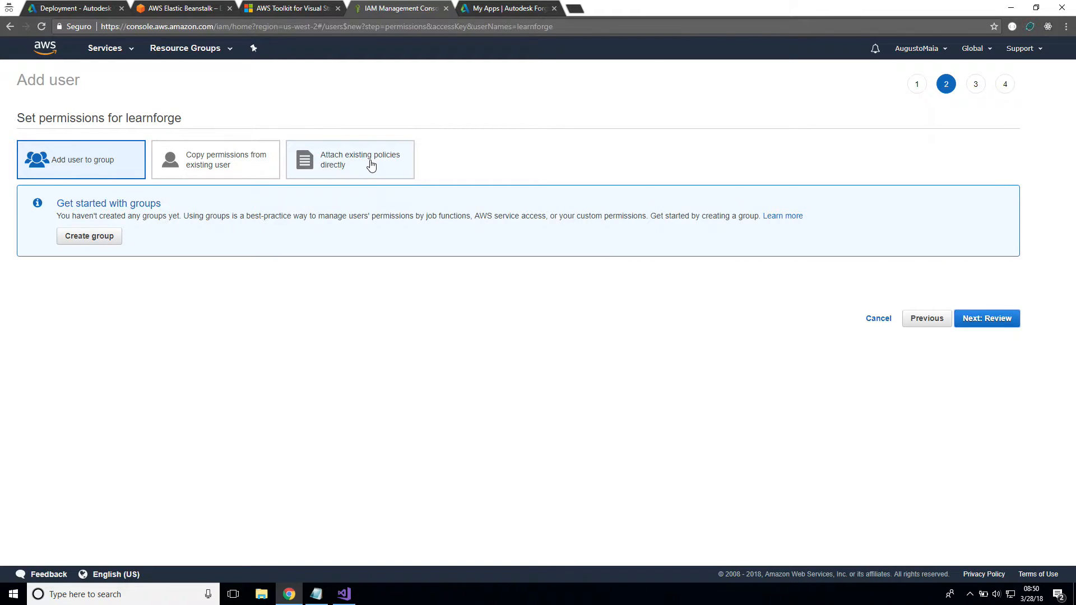
Step: Attach AWSElasticBeanstalkFullAccess directly, create the user and download its credentials CSV
click(360, 159)
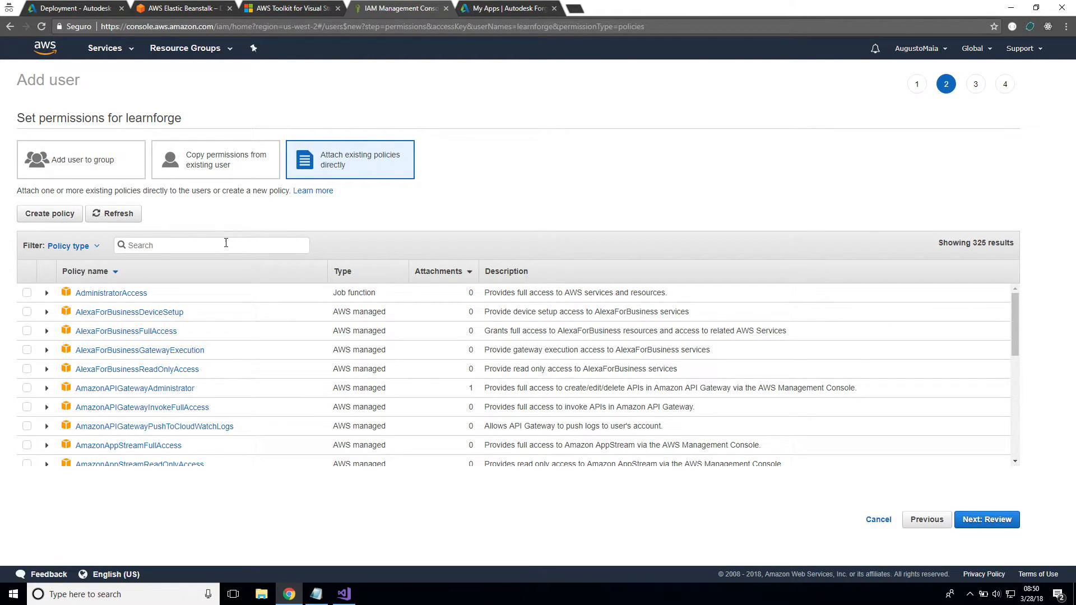
text(elasticbe)
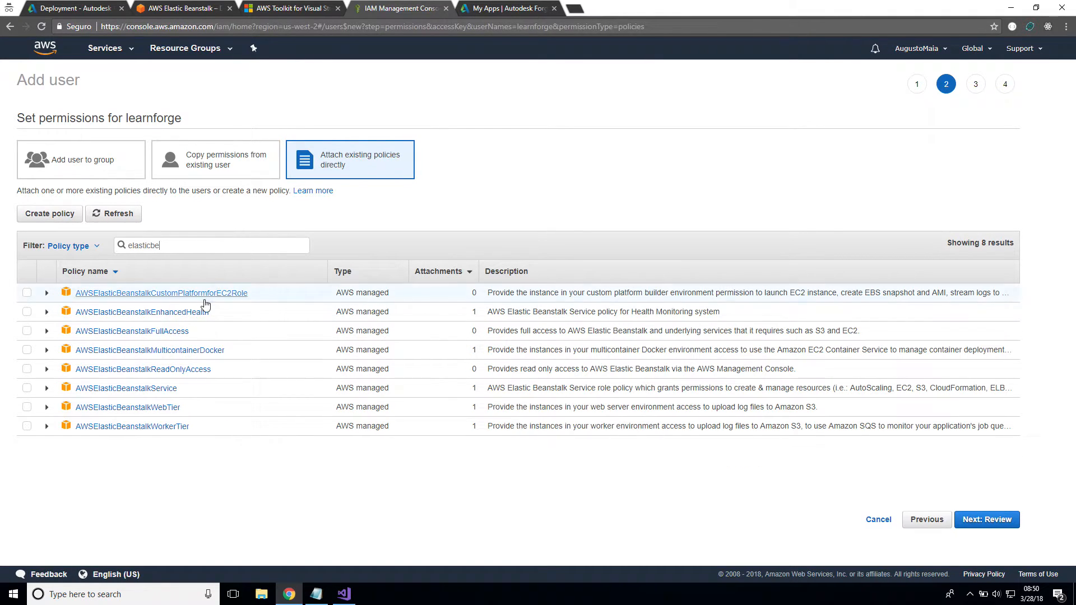
click(27, 331)
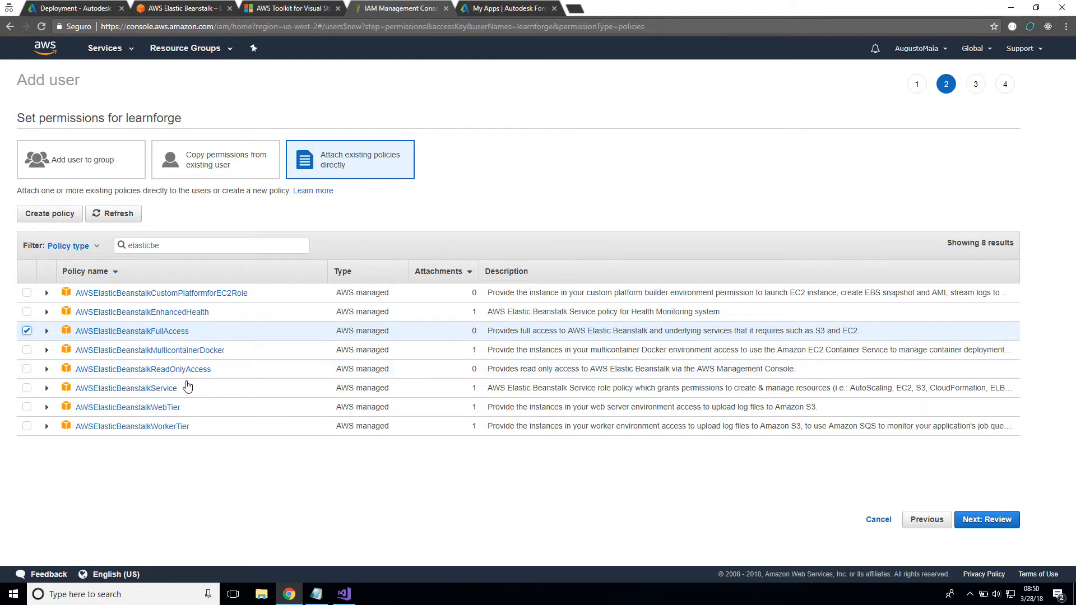
click(986, 520)
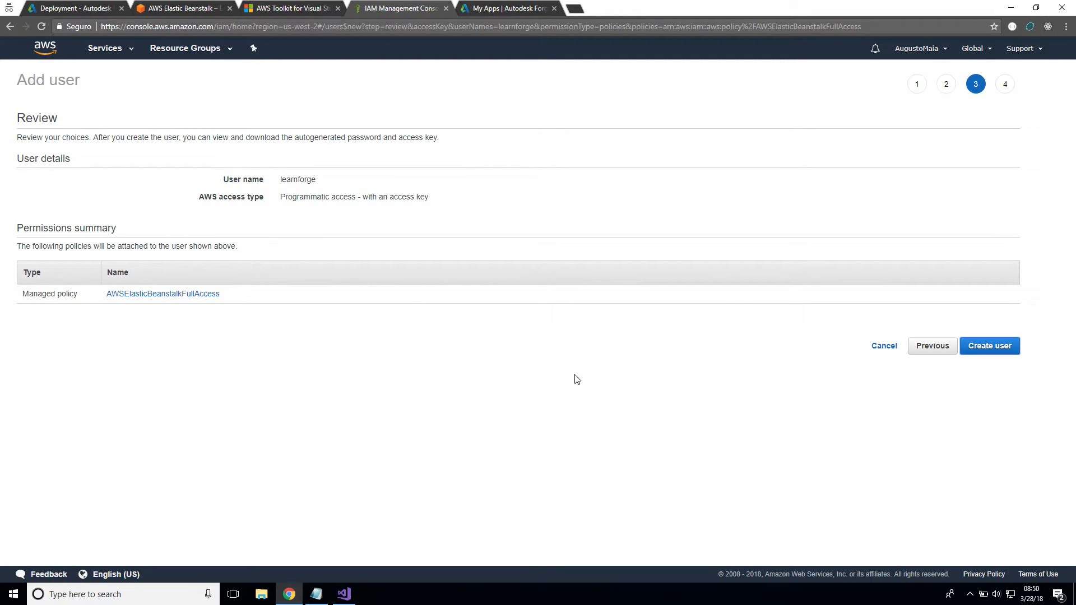
mouse_move(977, 354)
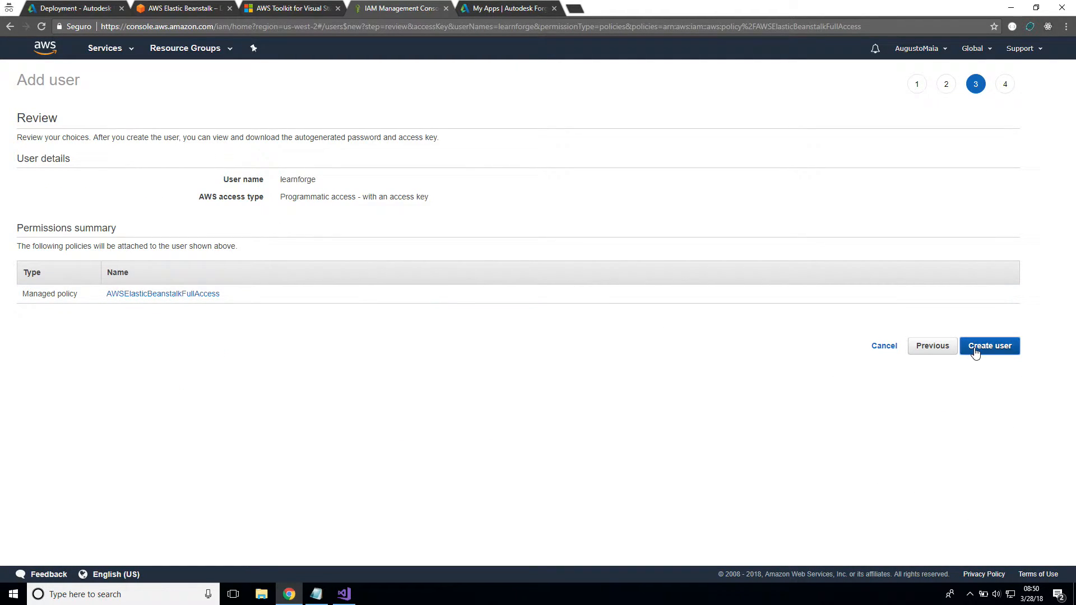
click(989, 345)
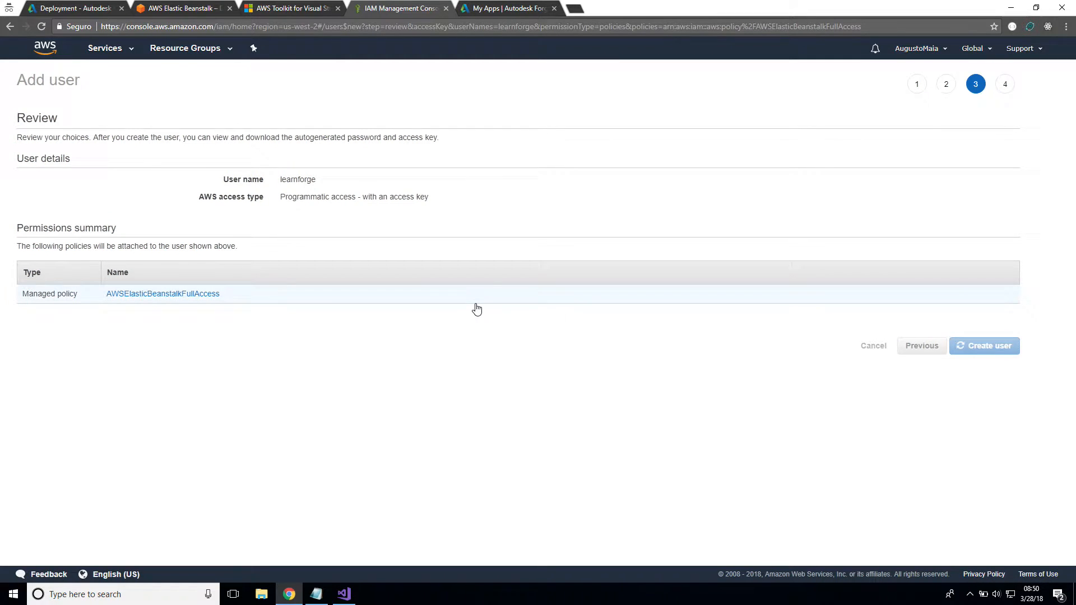
click(984, 346)
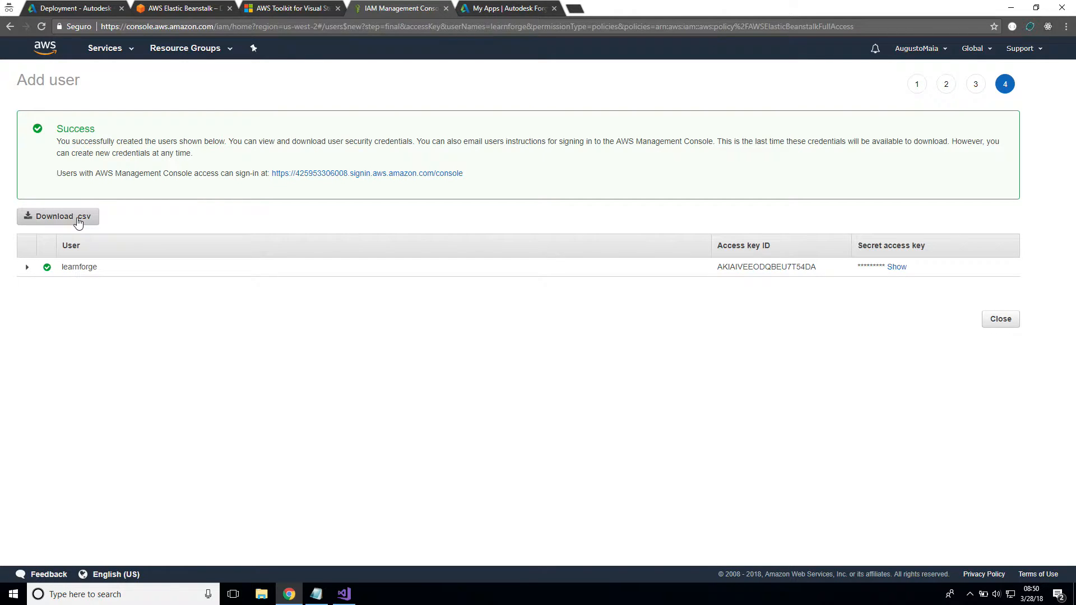
click(59, 216)
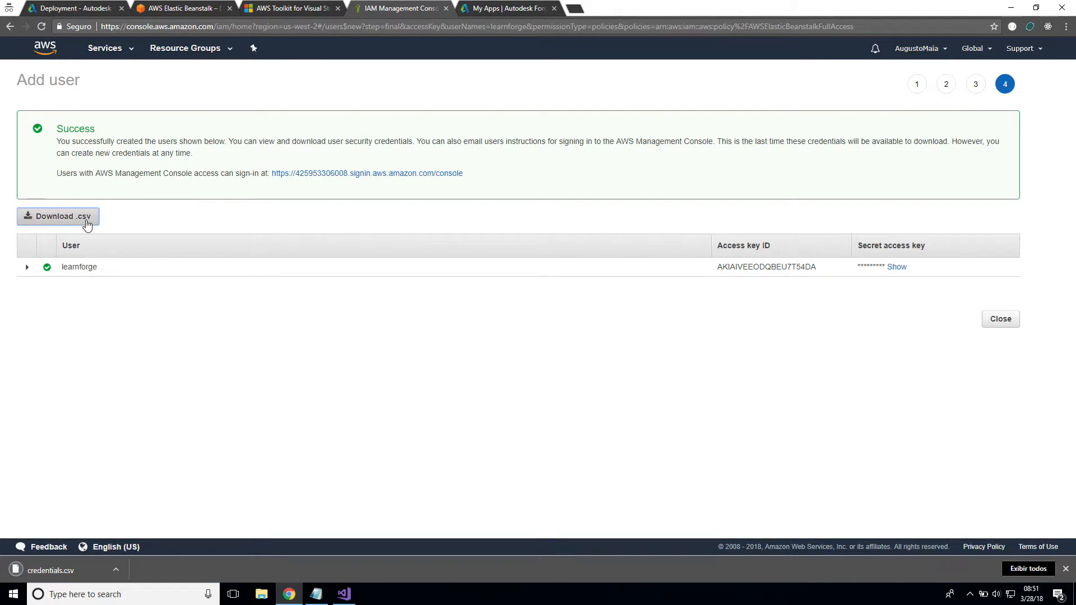
Step: Create an 'EBS Access' AWS profile in Visual Studio from the downloaded credentials.csv and save it
click(343, 594)
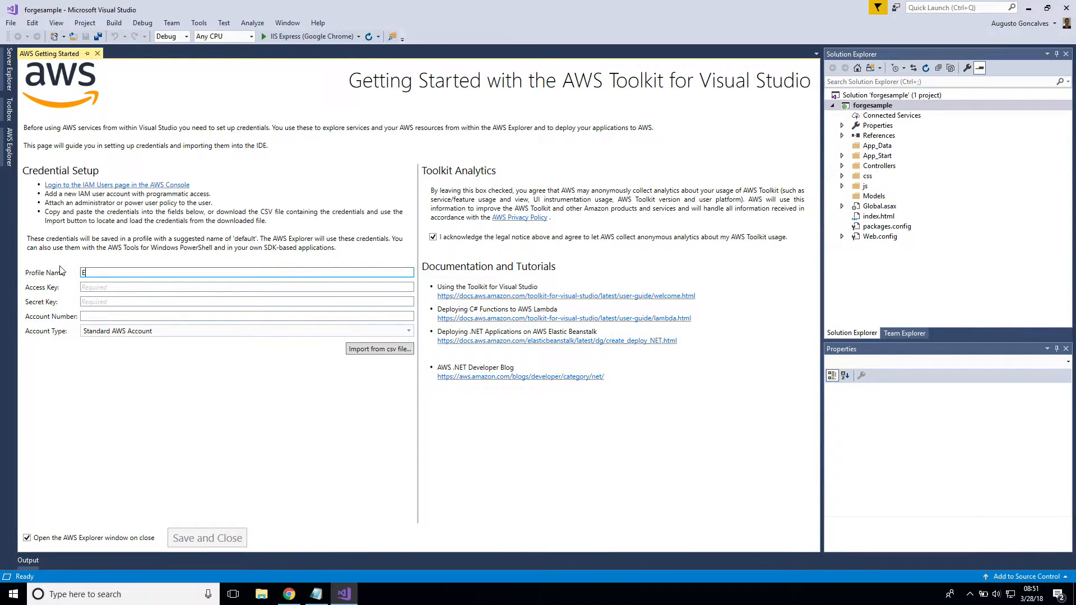
text(BS Access)
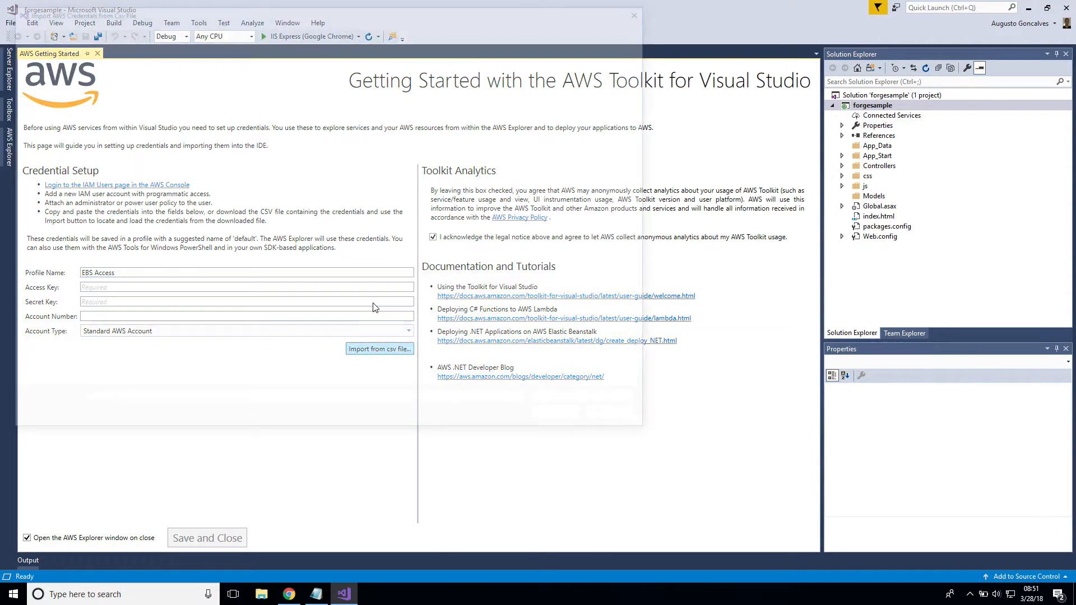
click(379, 349)
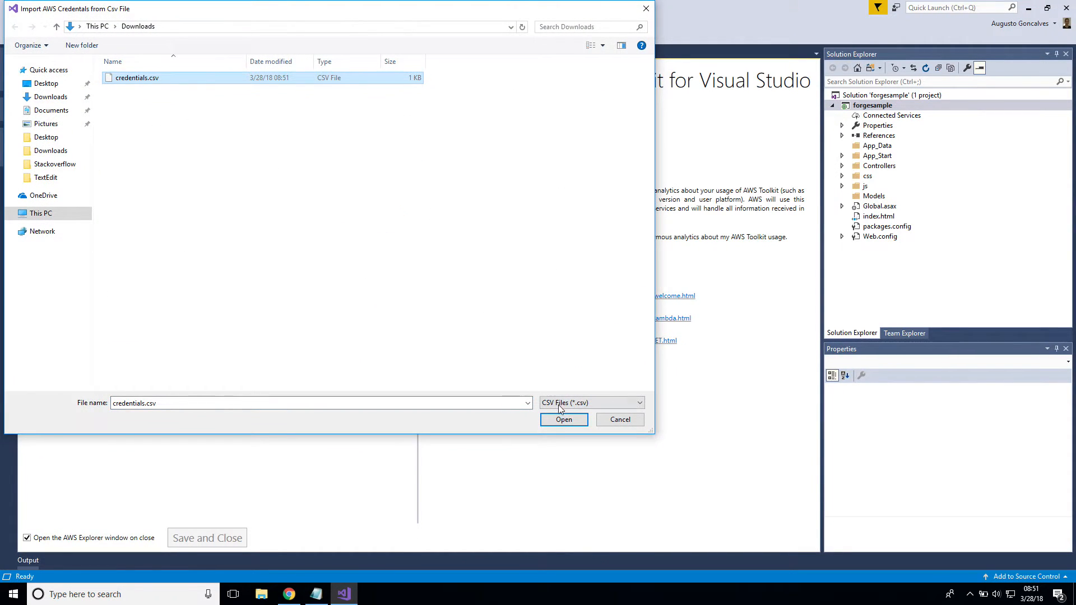
click(563, 419)
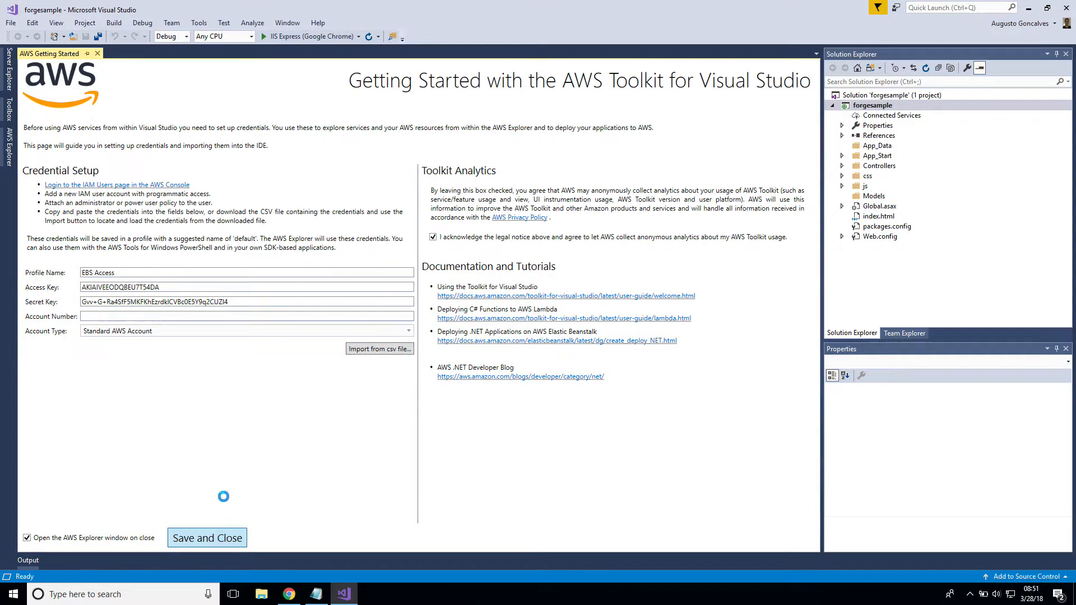
click(206, 538)
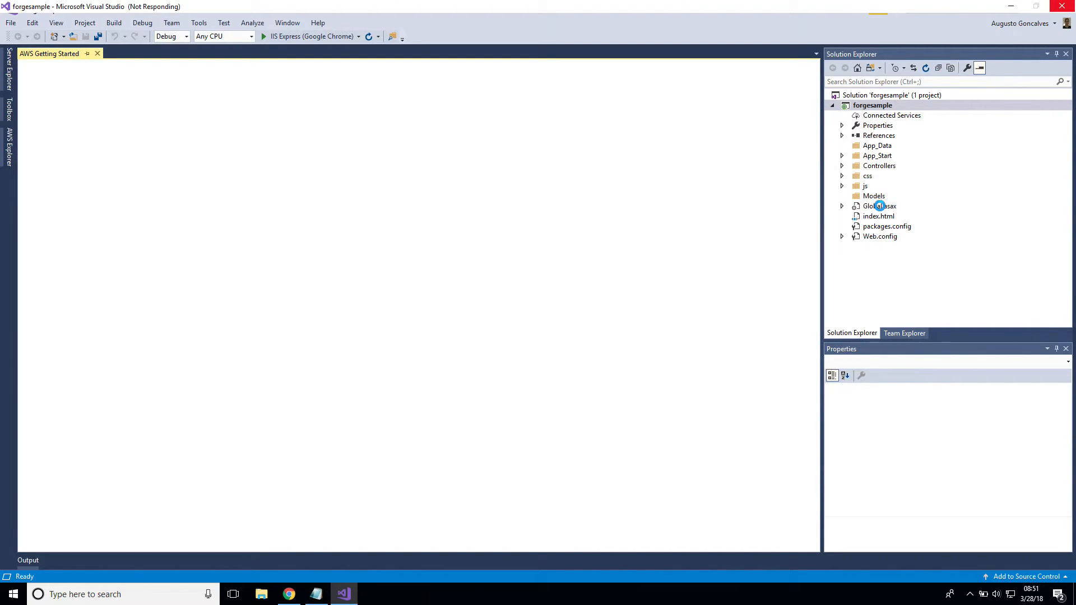
mouse_move(883, 236)
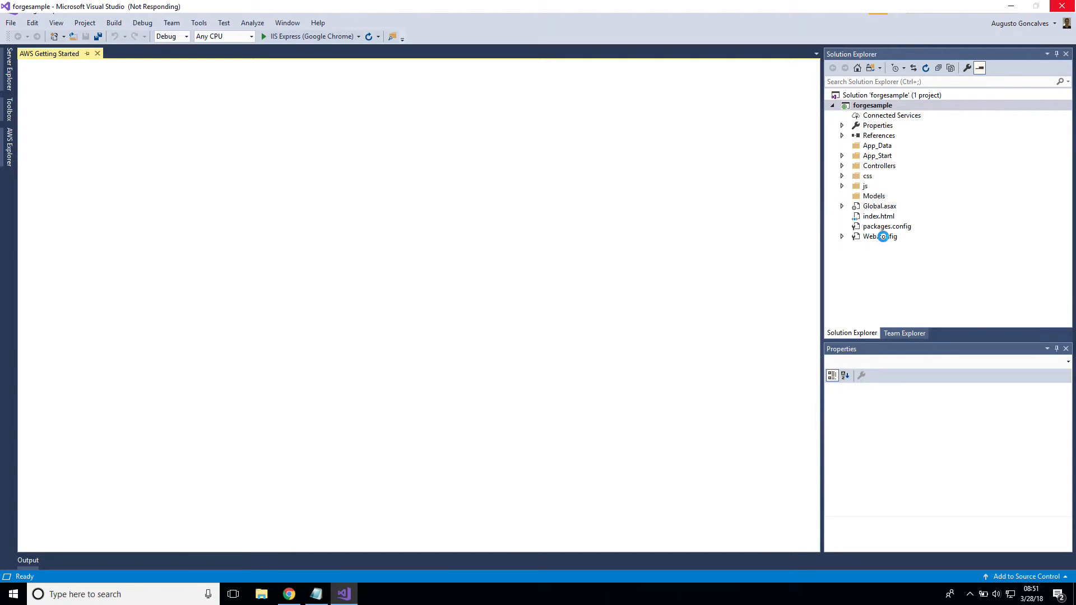
Step: Review Web.config's Forge client ID and secret settings and reveal its Debug/Release variants
click(882, 236)
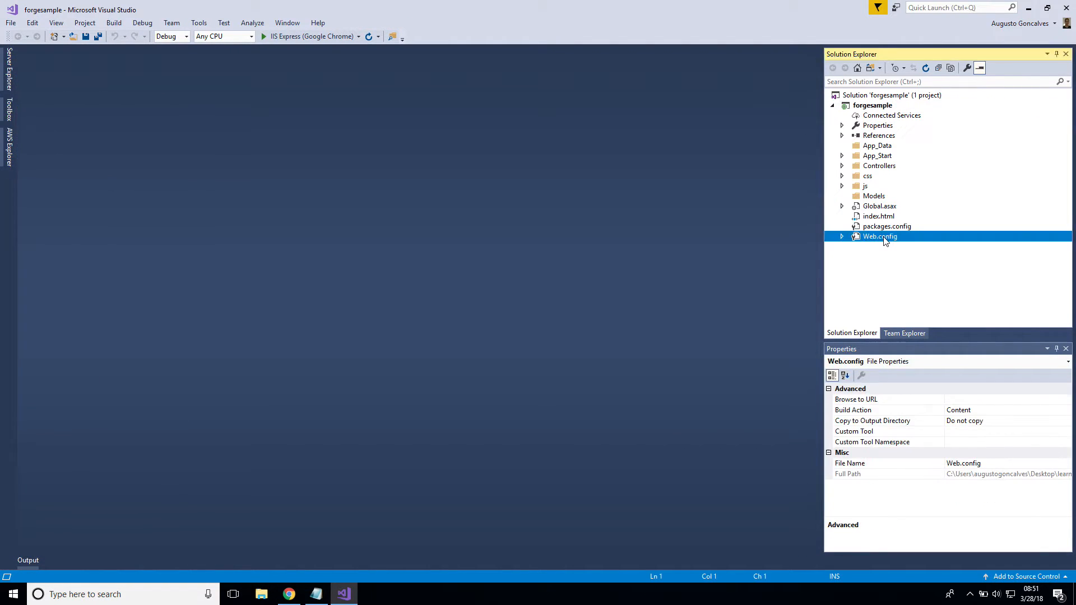
double_click(879, 237)
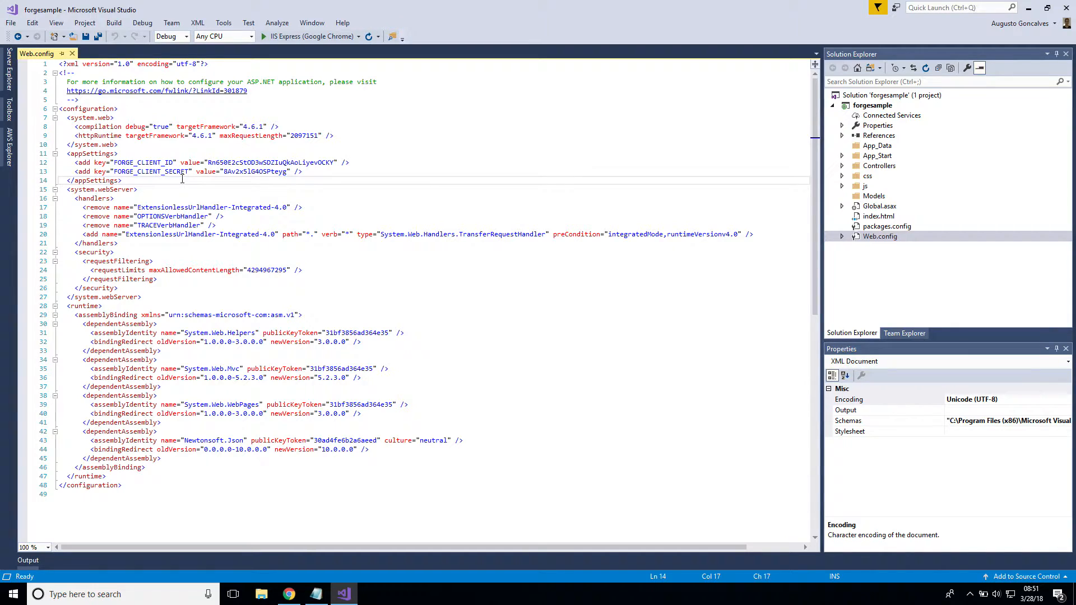
click(159, 162)
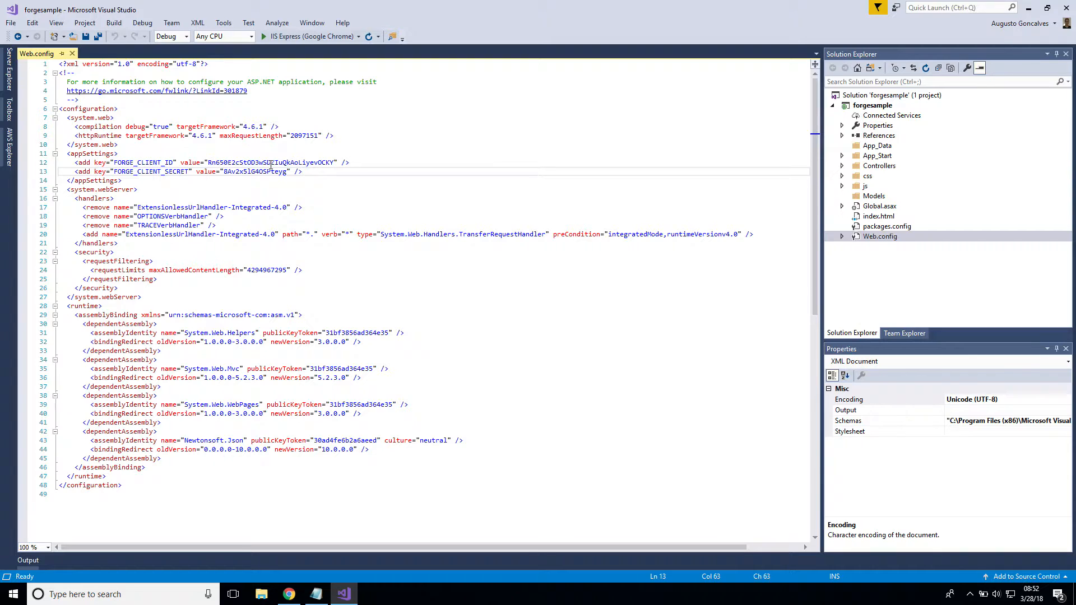
click(880, 237)
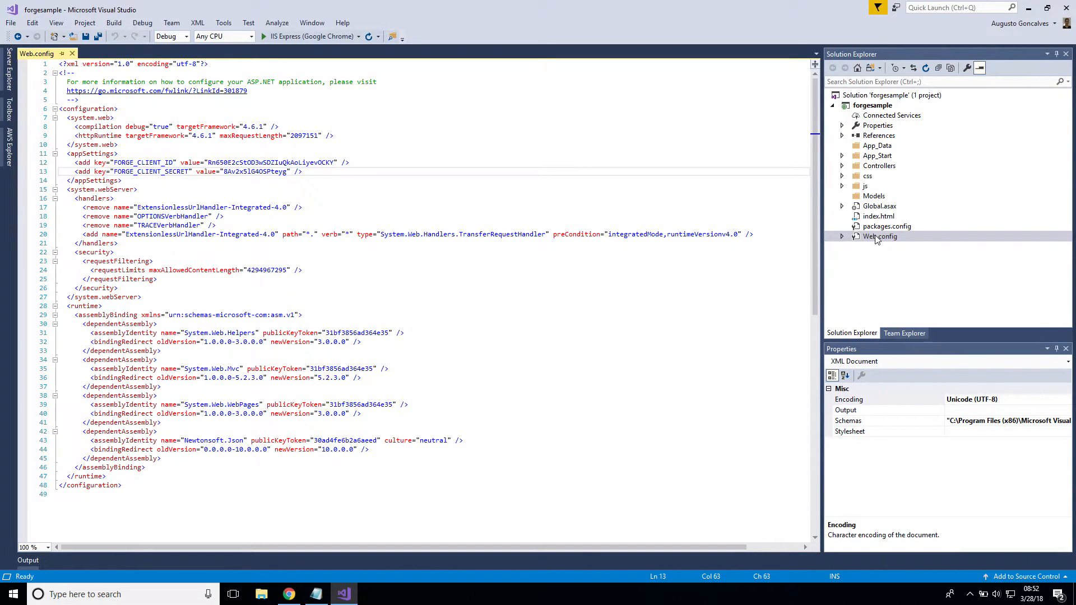
click(841, 236)
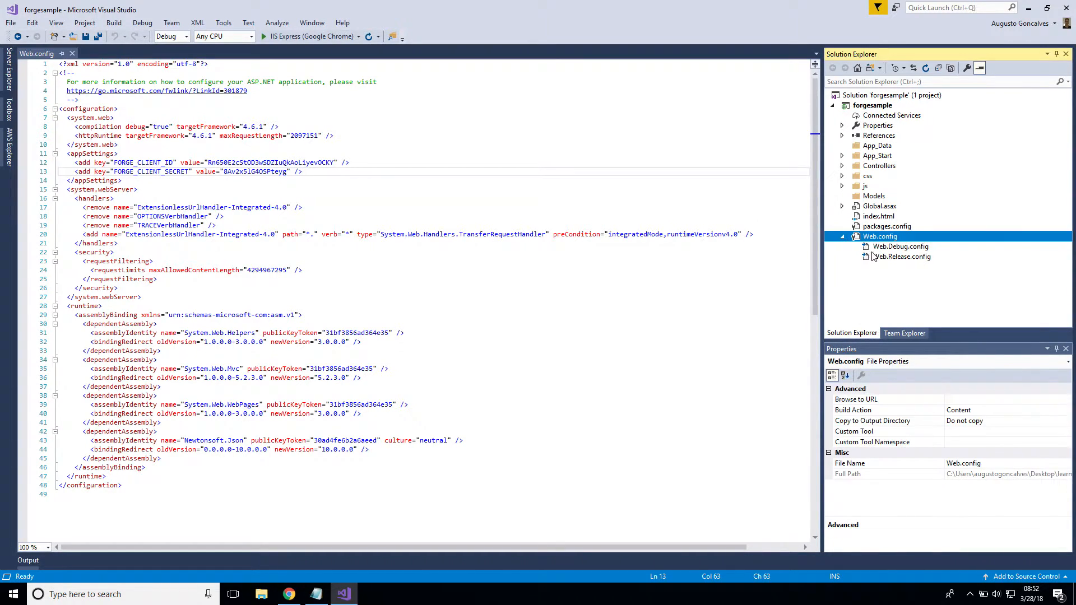
Step: In Web.Release.config add an <appSettings> block removing FORGE_CLIENT_ID and FORGE_CLIENT_SECRET, and save
double_click(901, 255)
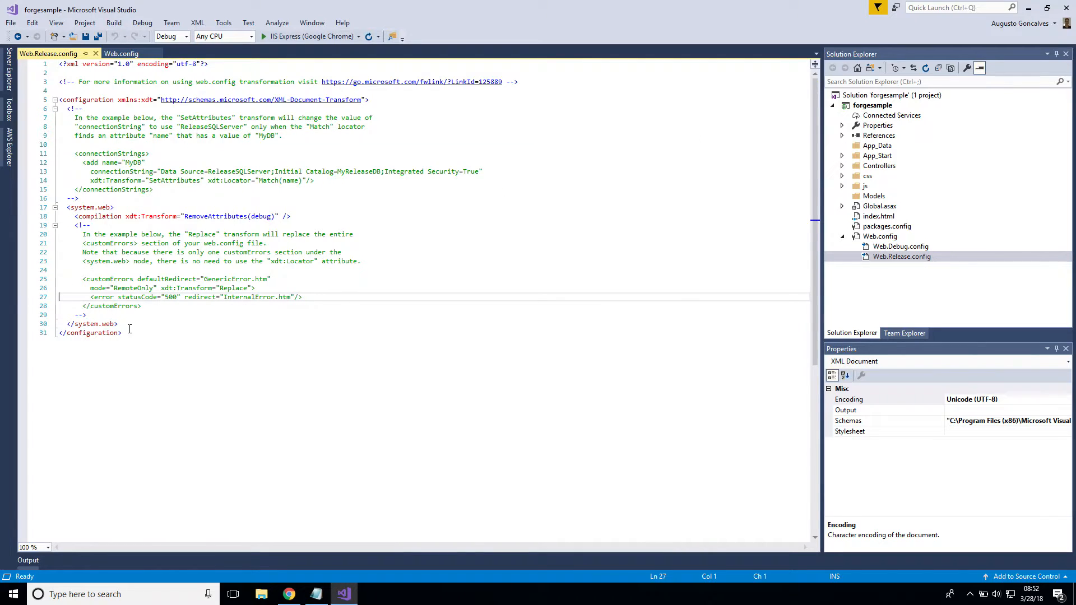
text(<appSettings>)
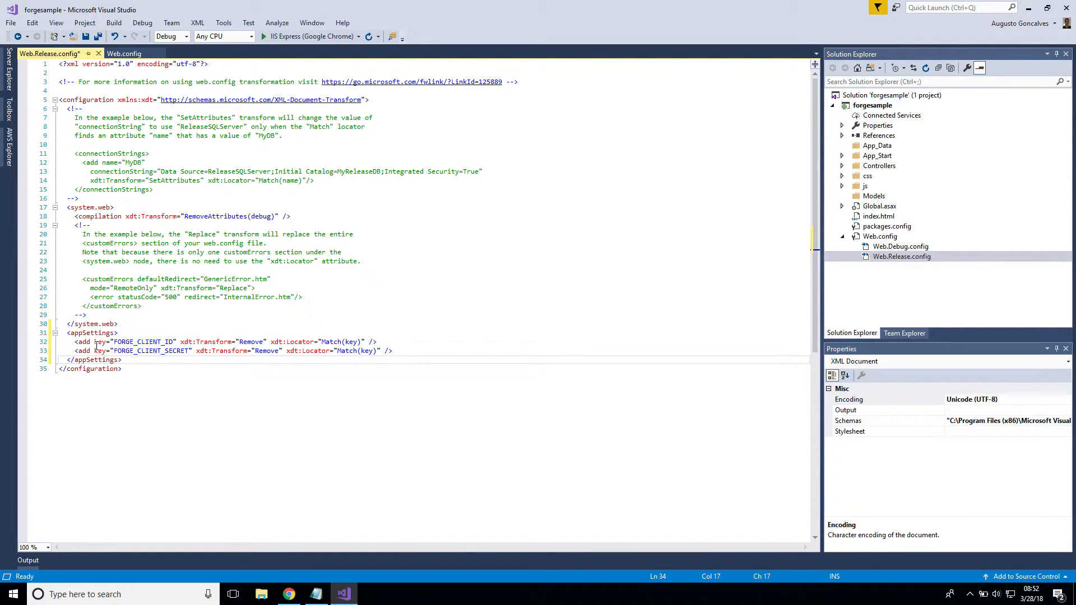
double_click(143, 340)
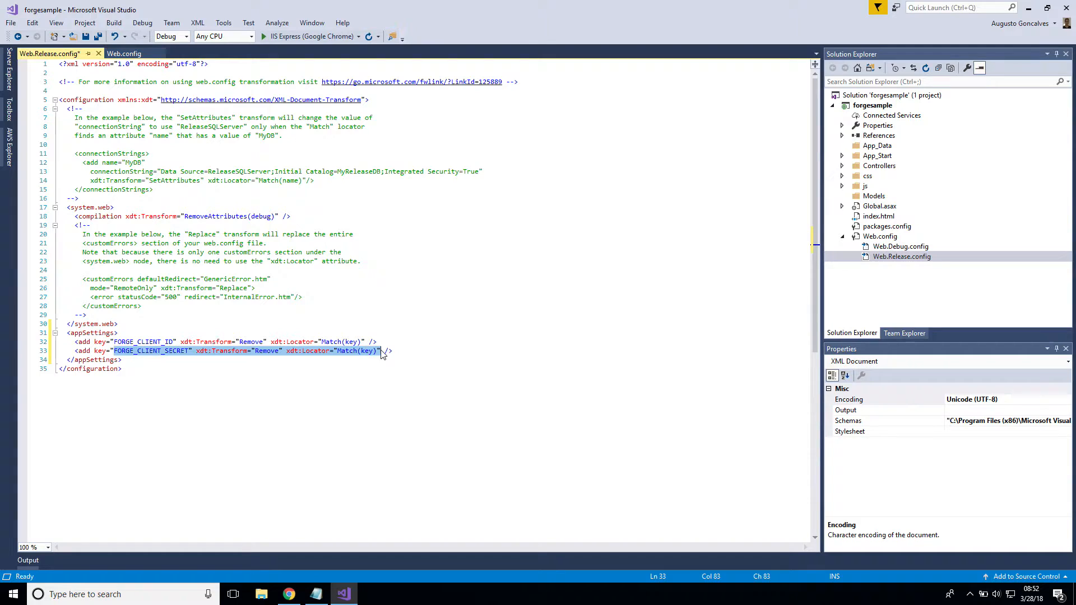
mouse_move(54, 58)
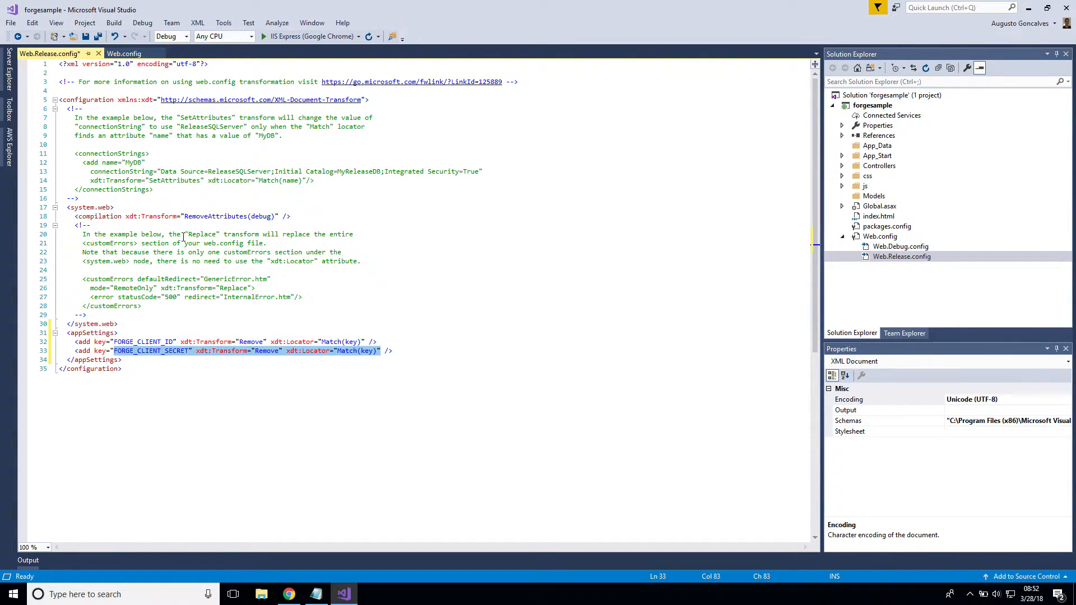
click(181, 341)
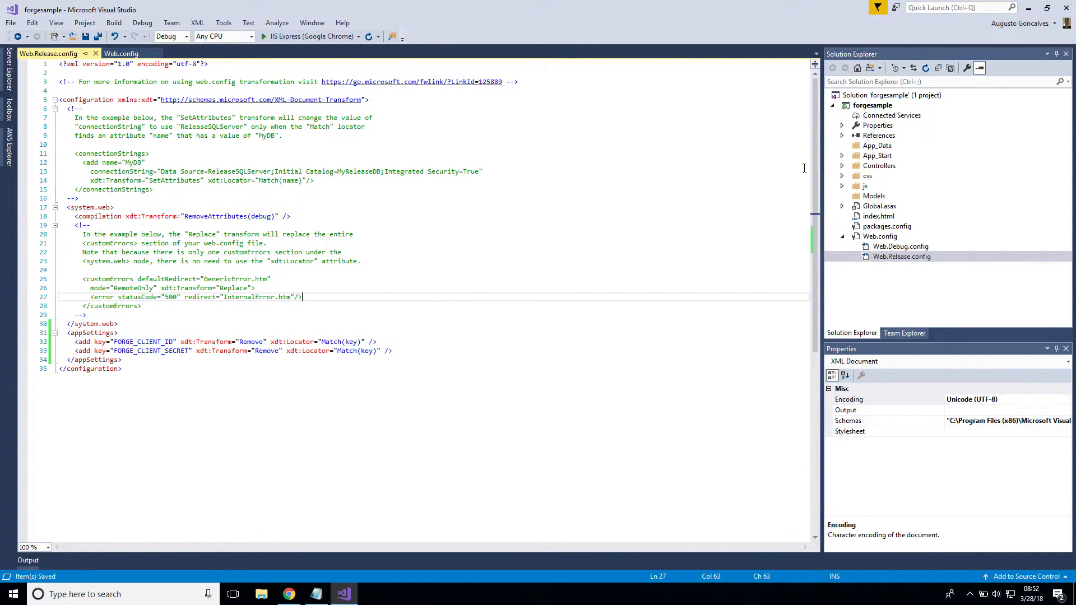
Step: Start Publish to AWS Elastic Beanstalk for forgesample, keeping US West (Oregon)
click(872, 106)
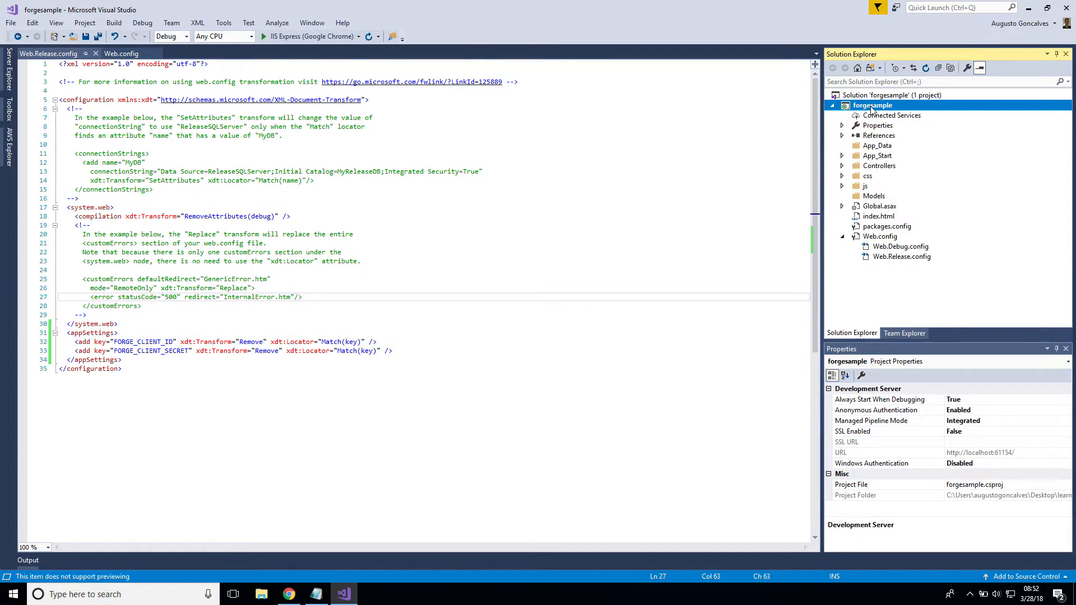
right_click(871, 106)
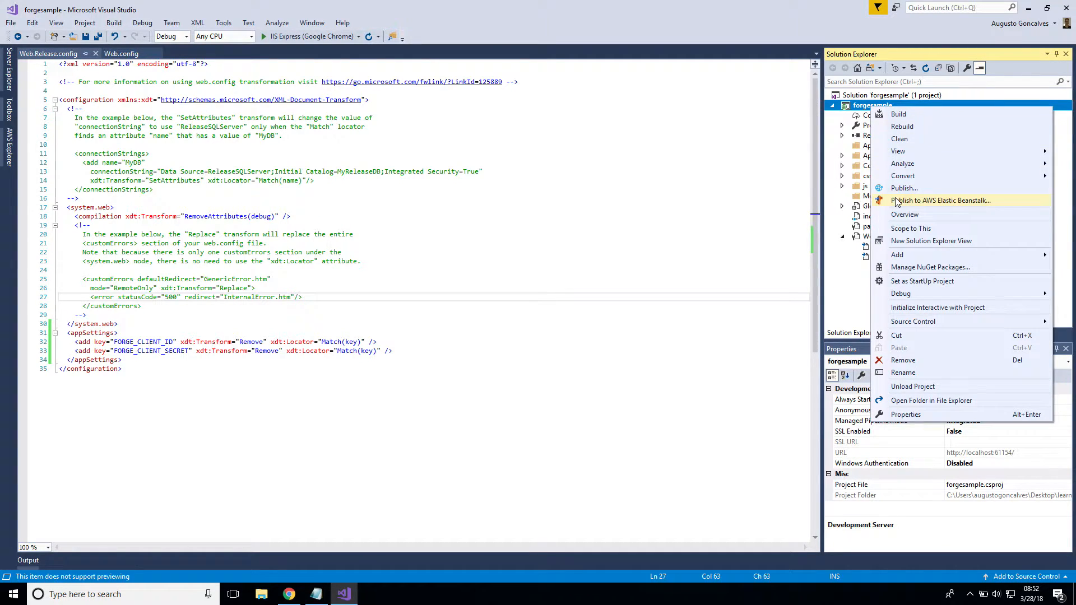
mouse_move(915, 206)
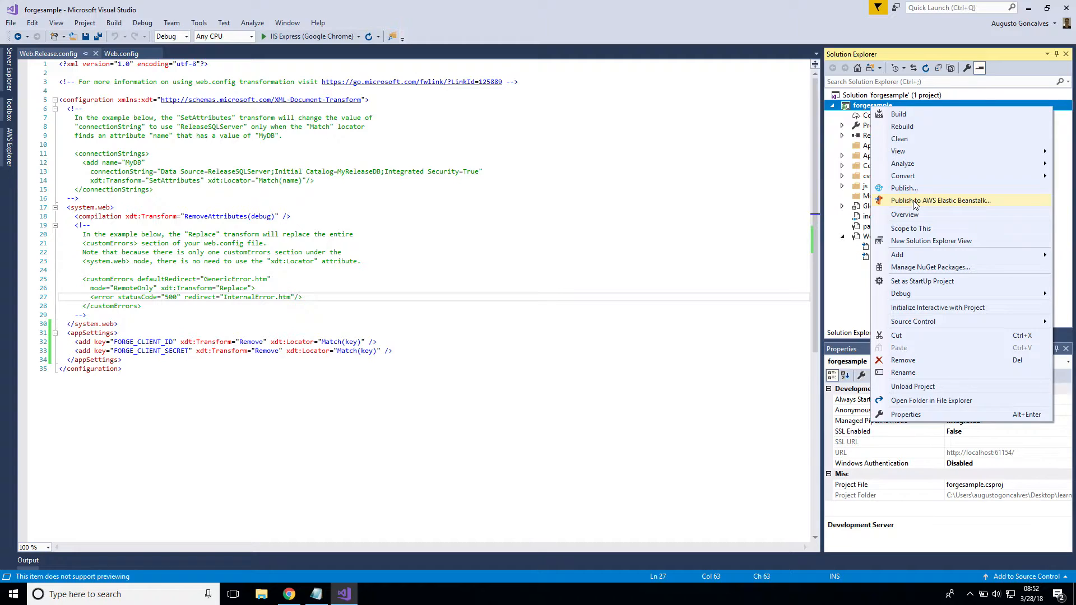
click(940, 199)
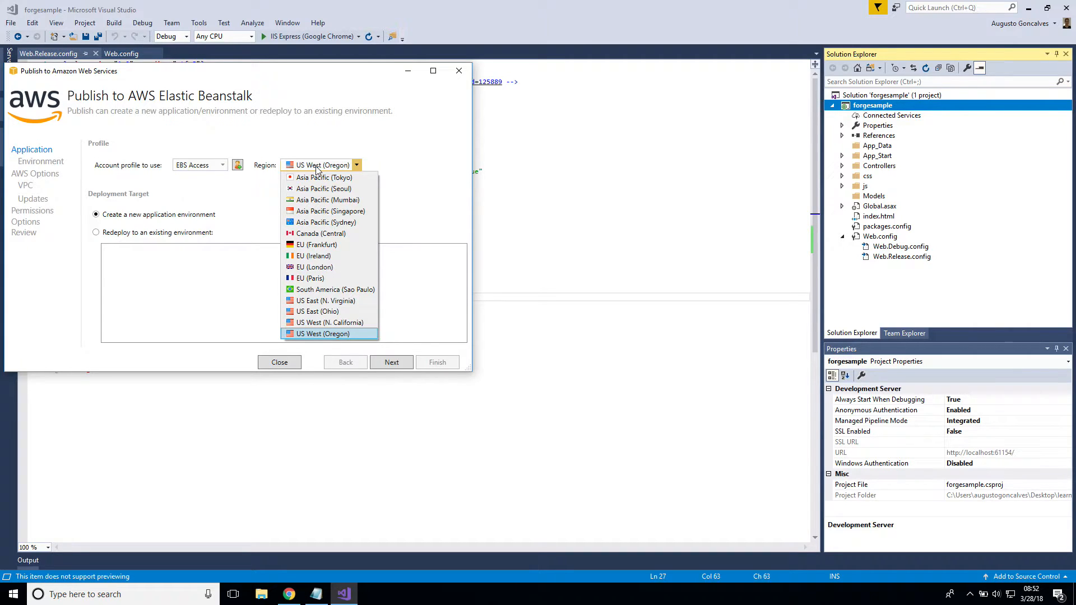
click(328, 334)
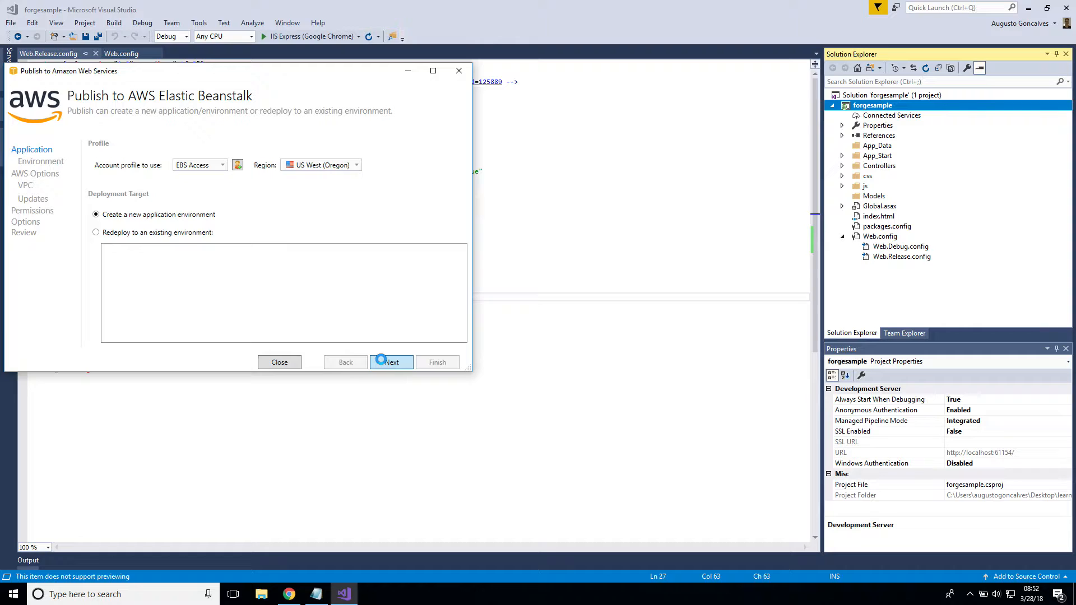
click(391, 362)
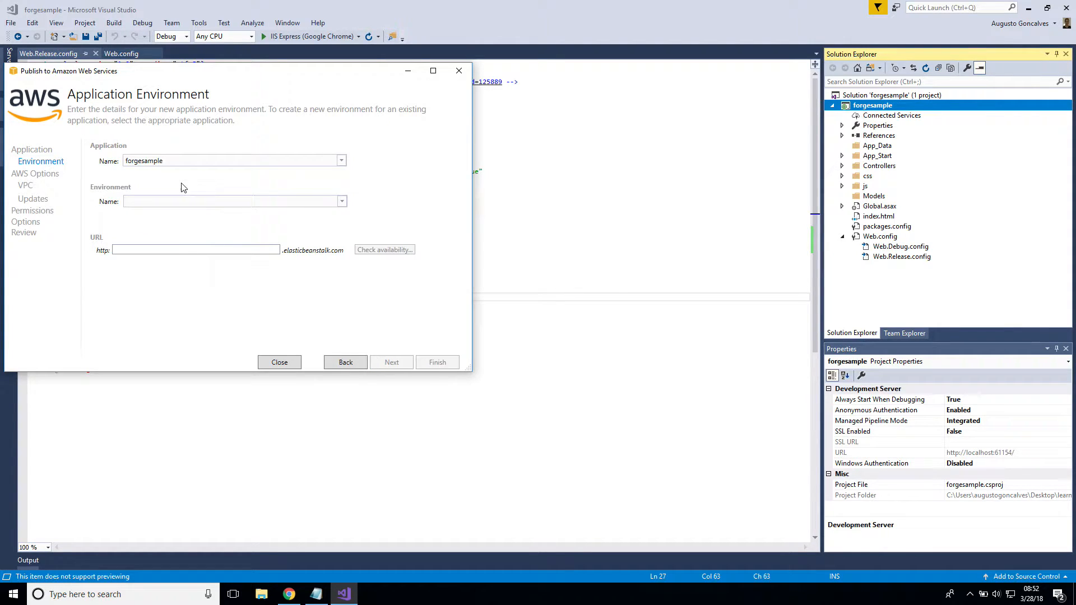
Step: Name the new environment forgesample-prod and confirm the forgesample URL is available
click(224, 201)
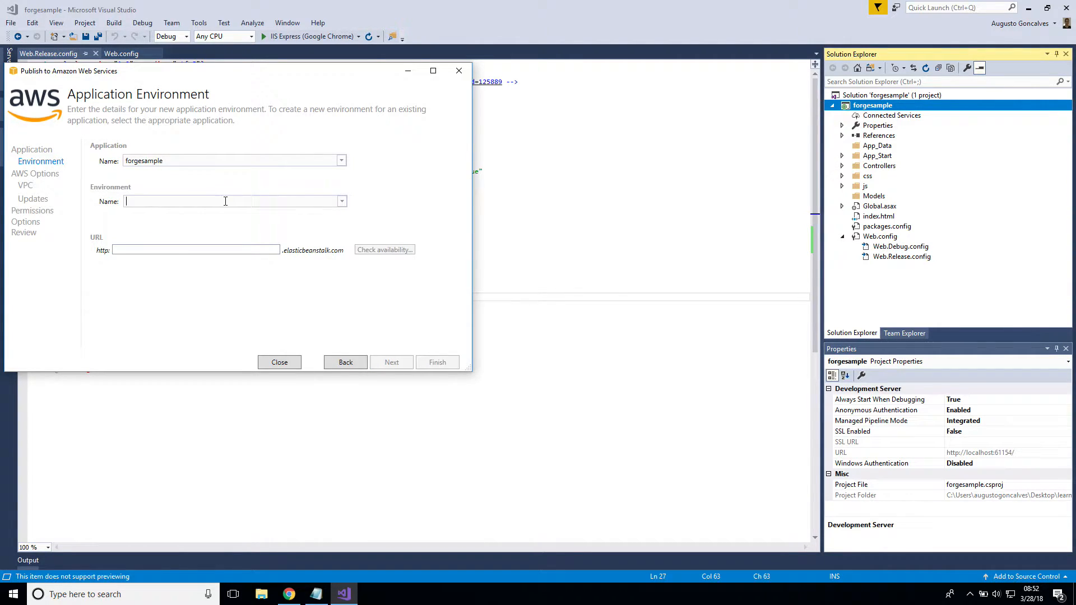
text(forgesample-prod)
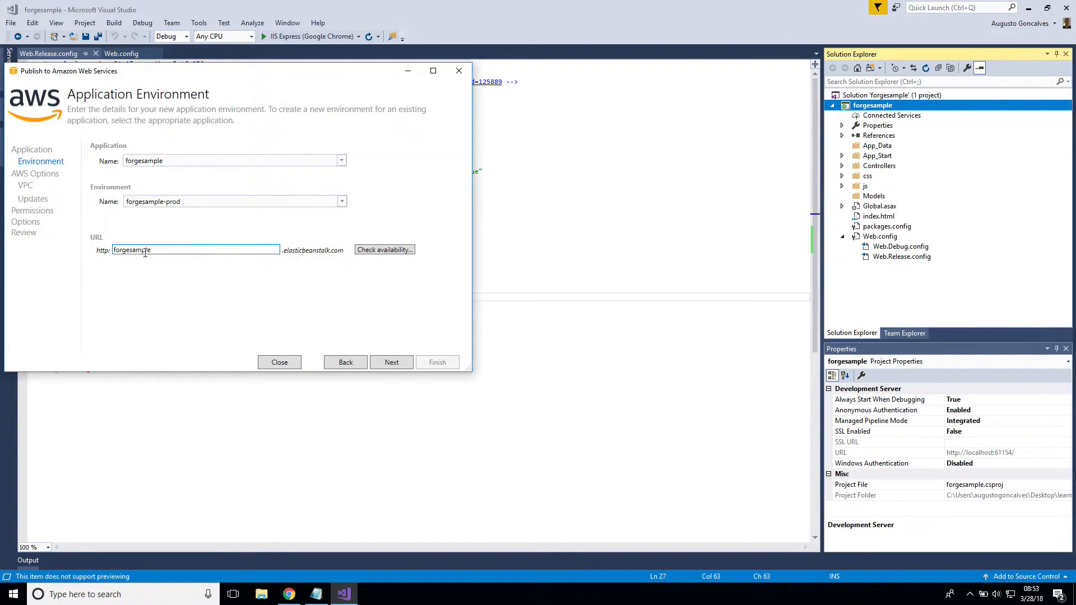
click(385, 249)
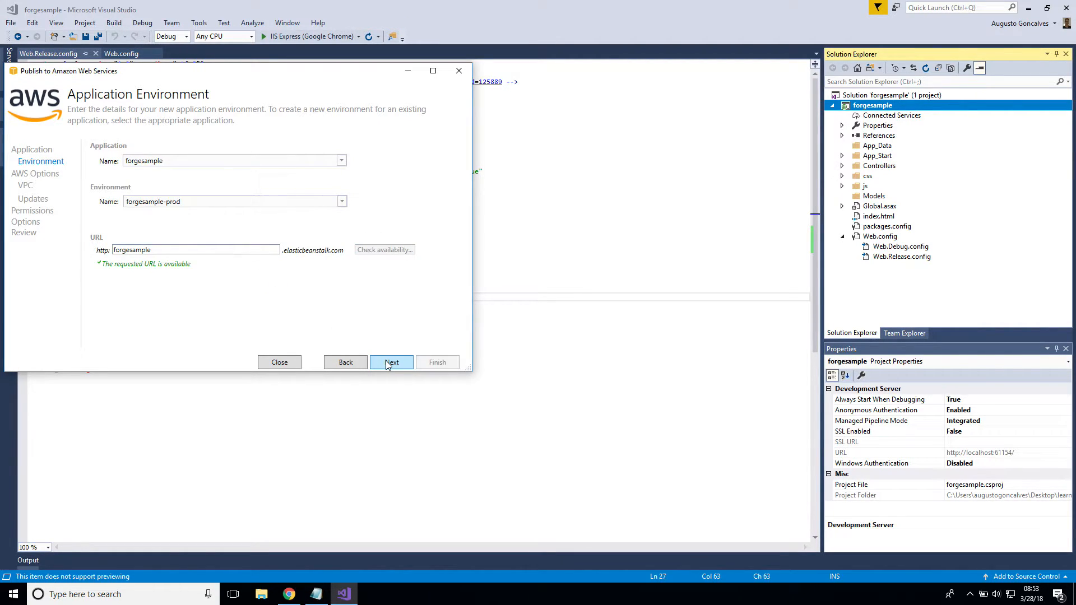
click(391, 362)
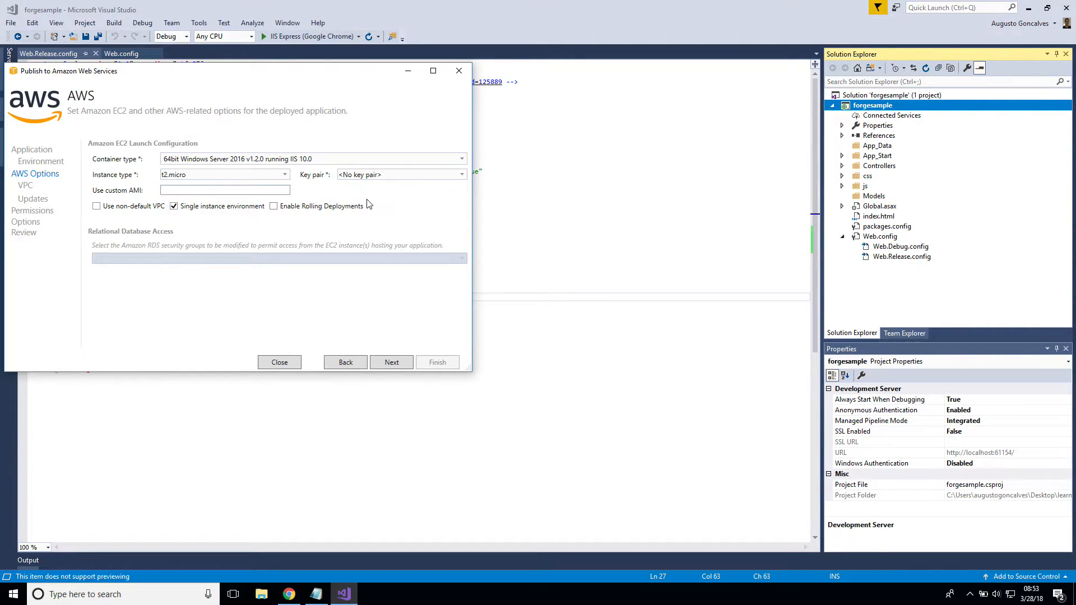
mouse_move(352, 223)
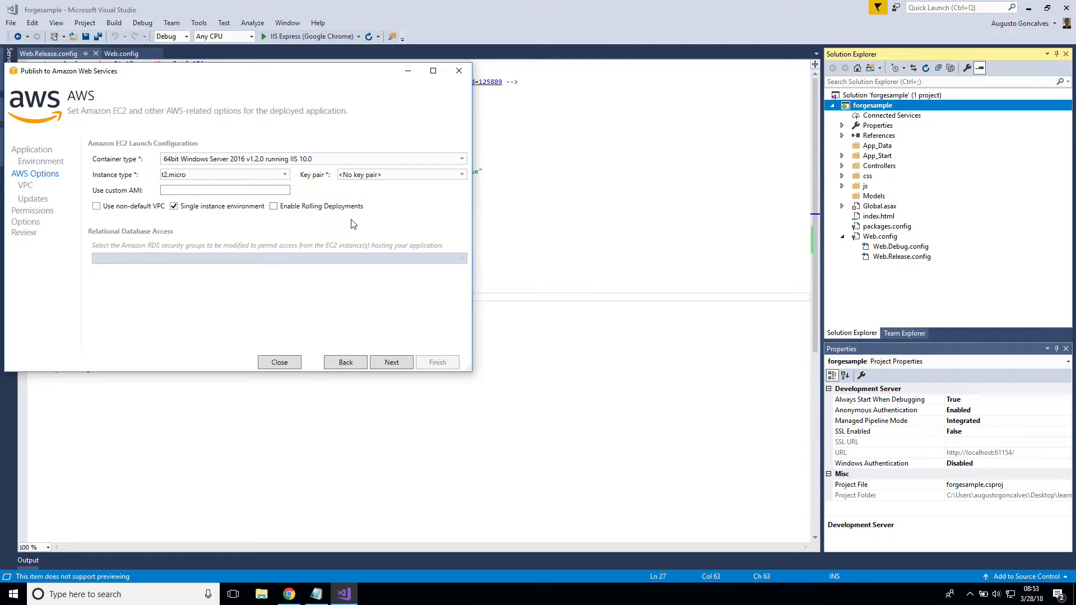
Step: Keep the default t2.micro single-instance settings and default Elastic Beanstalk roles
click(391, 362)
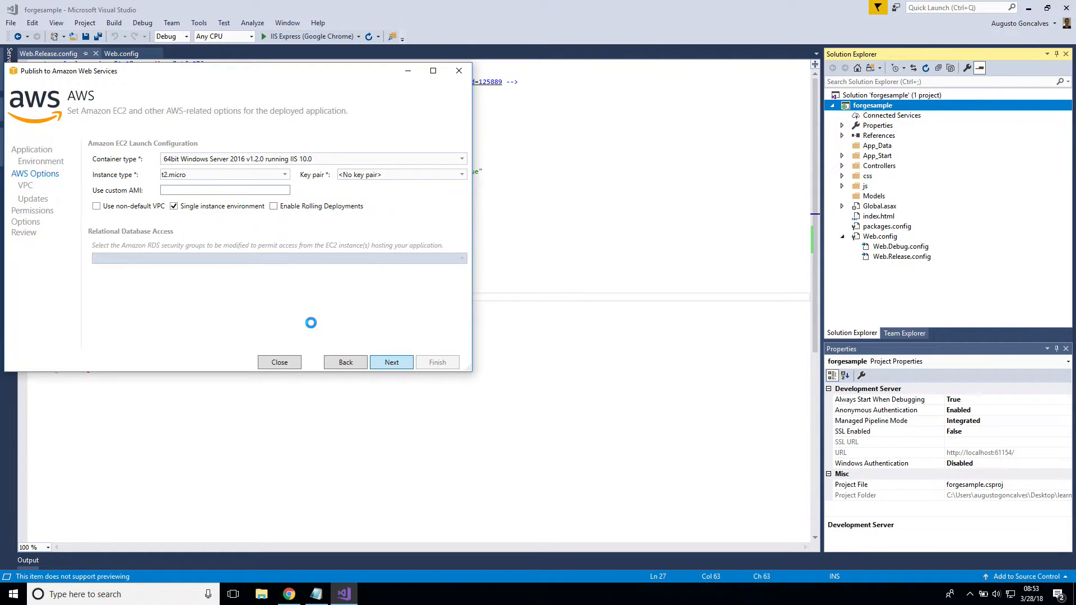
click(391, 362)
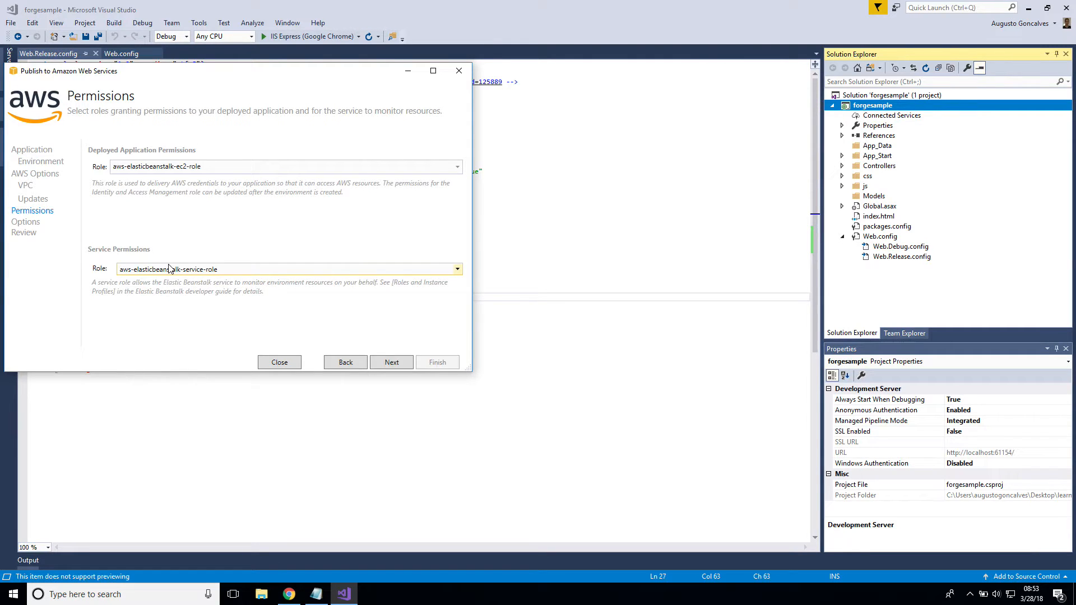
click(393, 361)
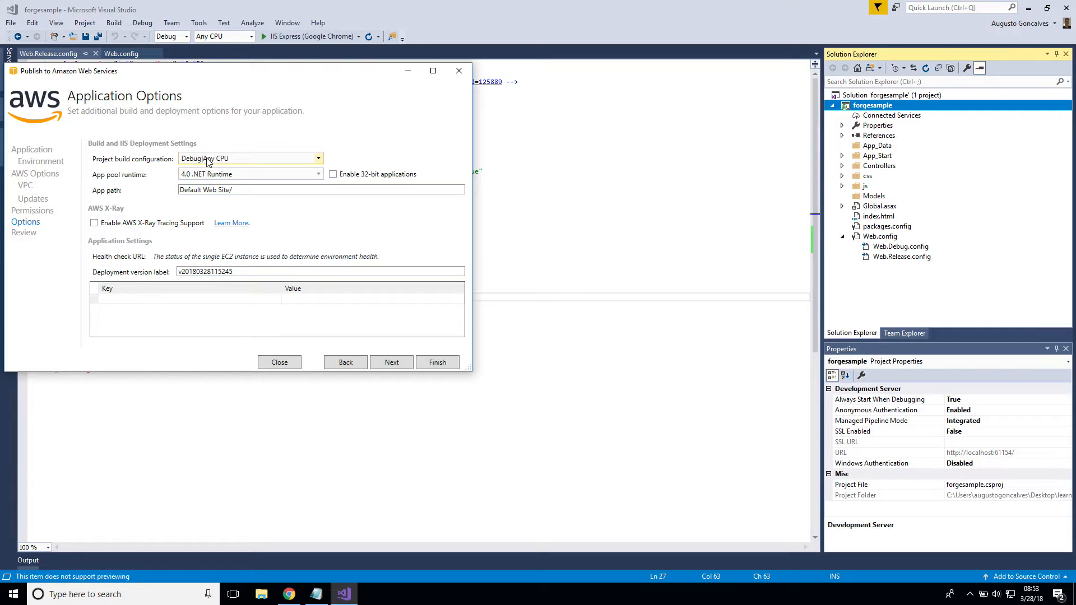
mouse_move(240, 161)
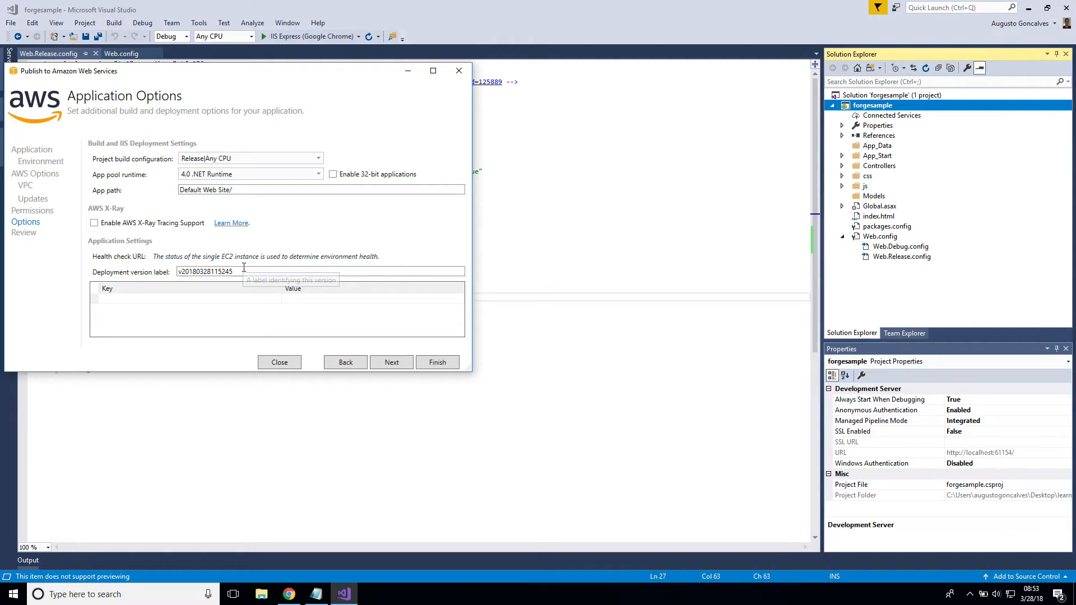
Step: Add FORGE_CLIENT_ID and FORGE_CLIENT_SECRET rows to the Application Settings grid
click(173, 300)
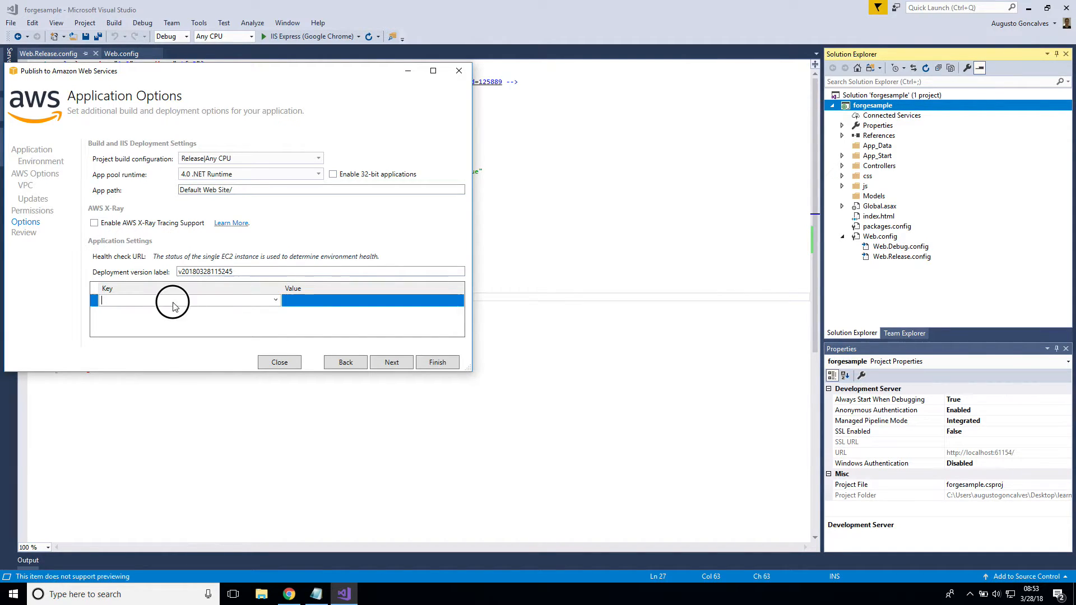
text(FC)
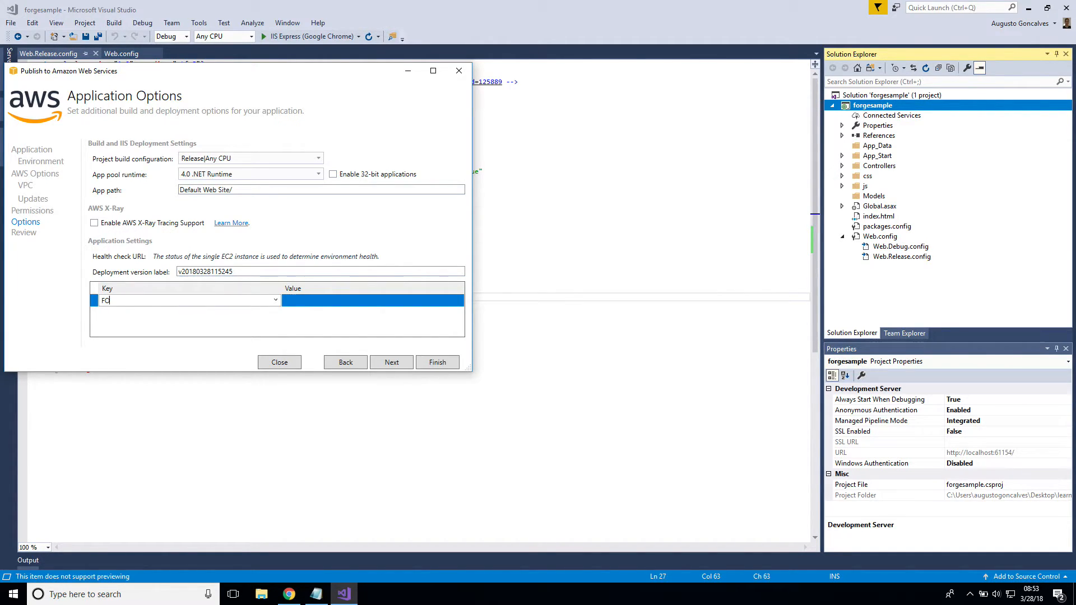
text(ORGEC_)
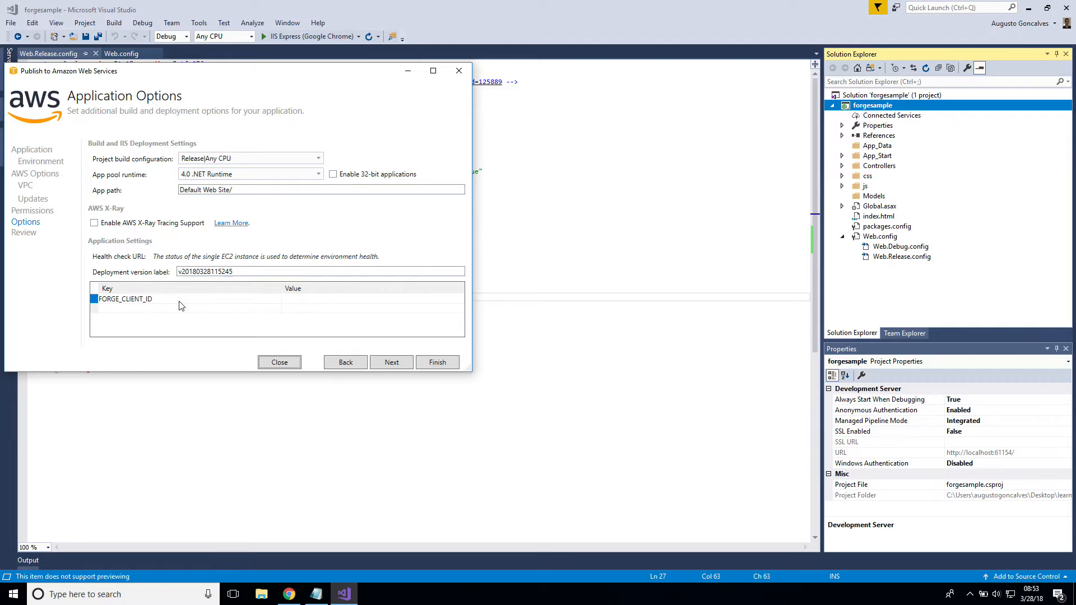
click(201, 308)
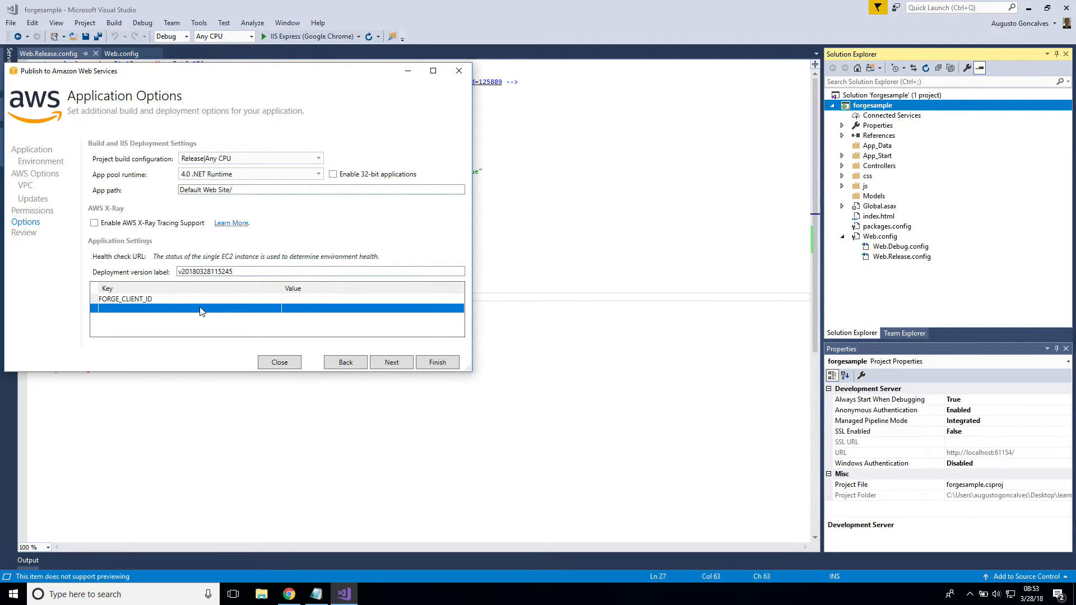
text(FORGE_CLIENT_SECRE)
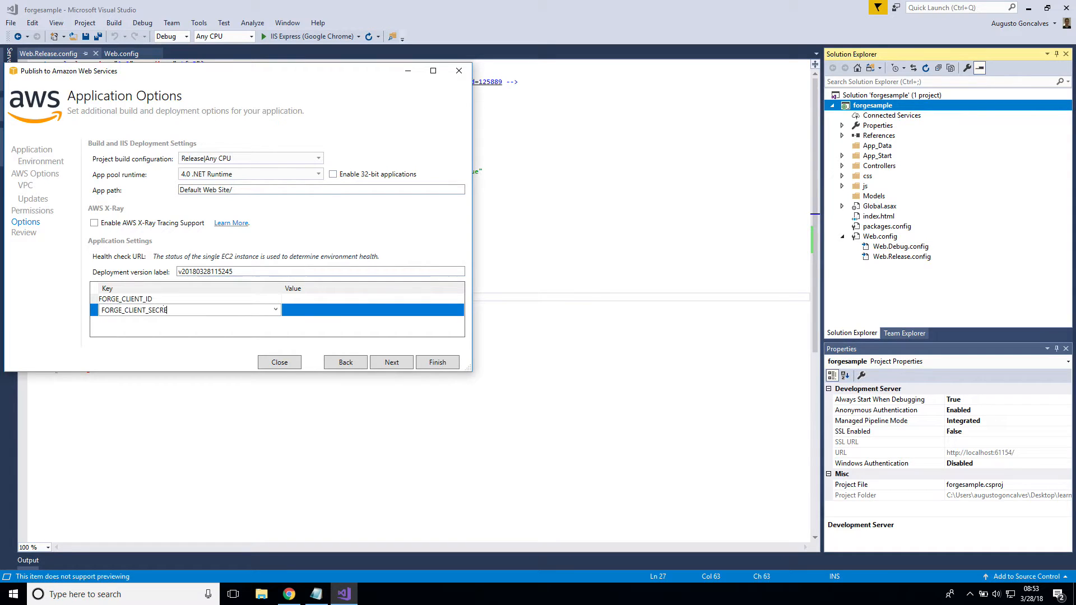
click(288, 594)
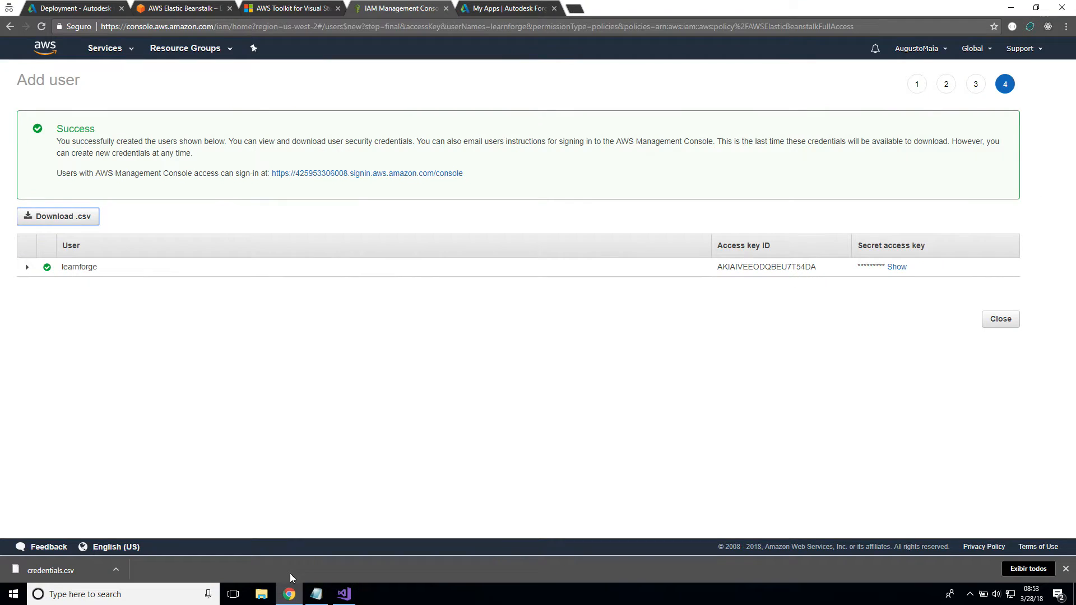
mouse_move(515, 17)
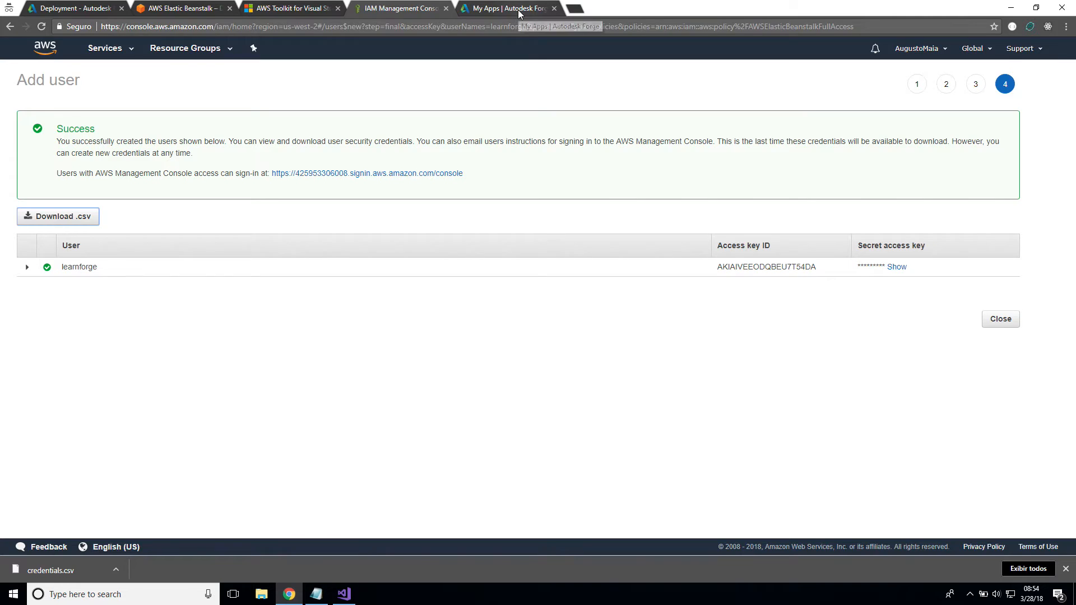
Step: Copy the Forge Sample Production Client ID and return to the publish wizard with it
click(513, 7)
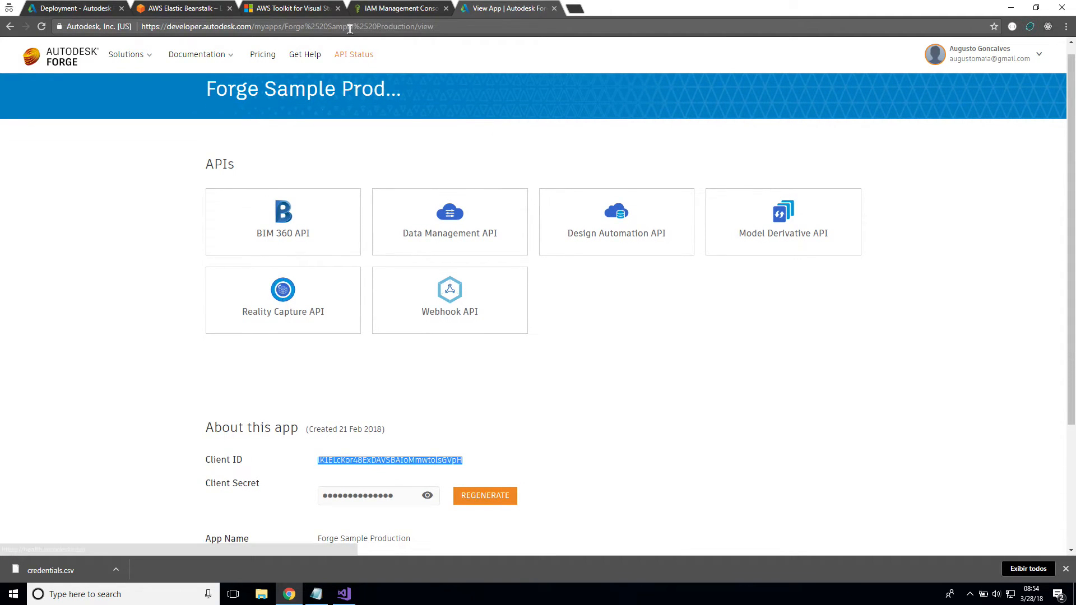
click(343, 593)
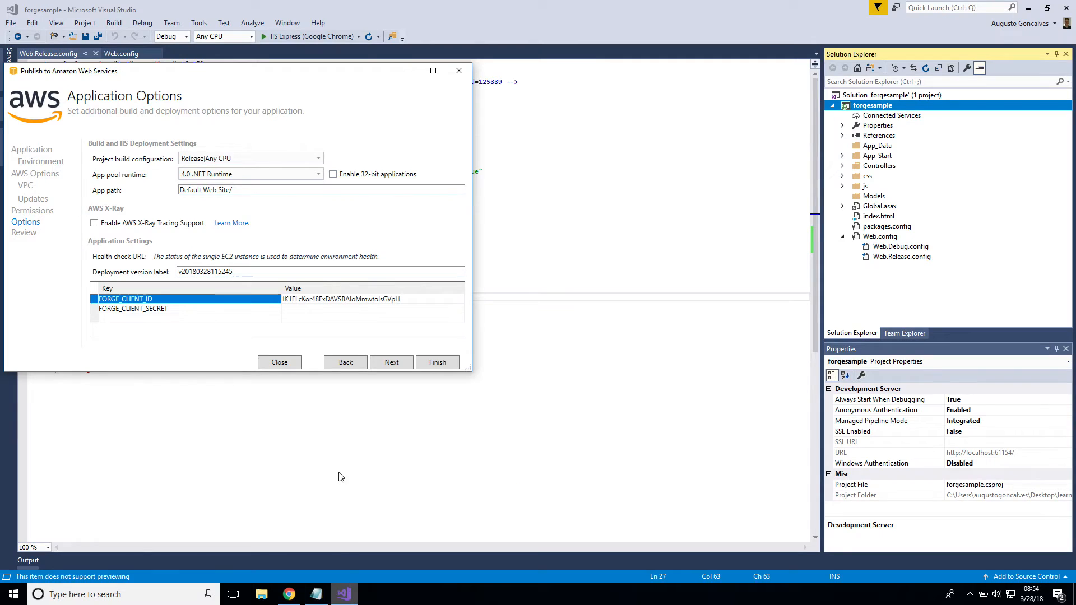
Step: Enter the FORGE_CLIENT_SECRET value, review the deployment and start deploying to Elastic Beanstalk
text(OrXHuauyjdgLwsZA)
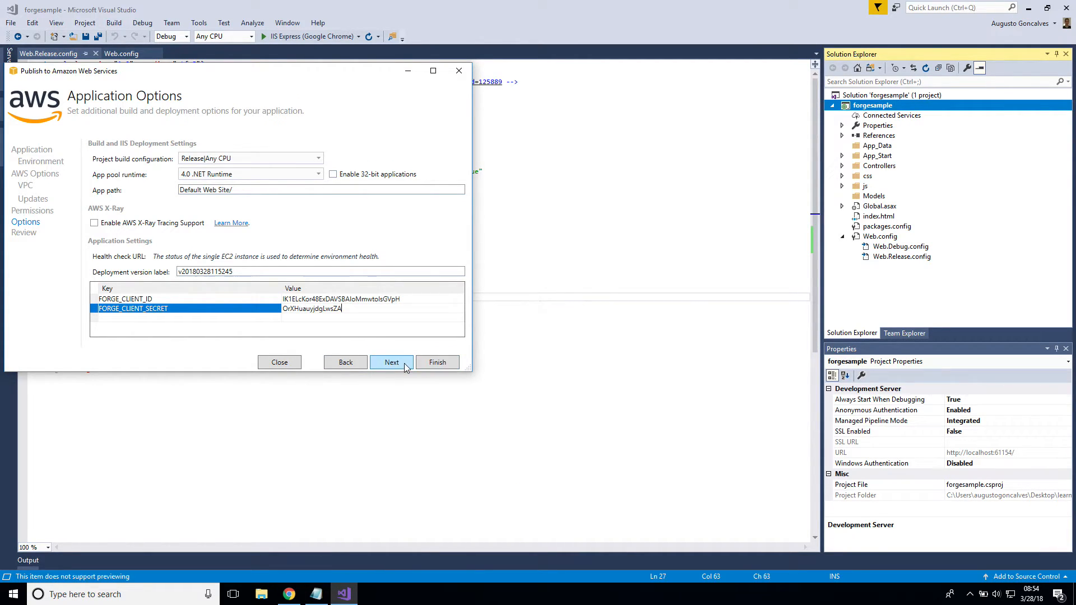
click(391, 362)
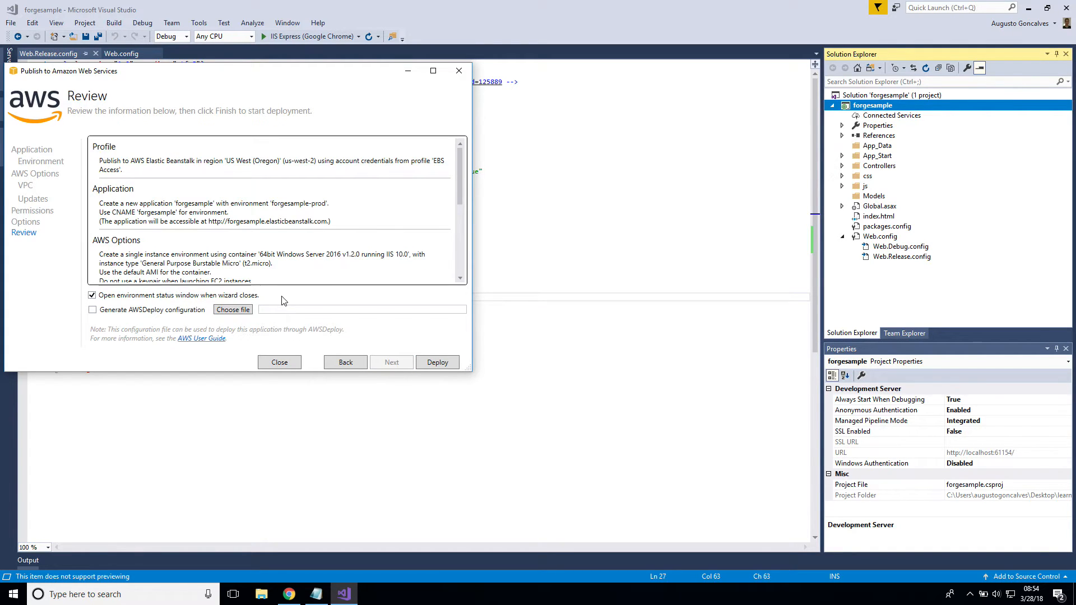
mouse_move(410, 365)
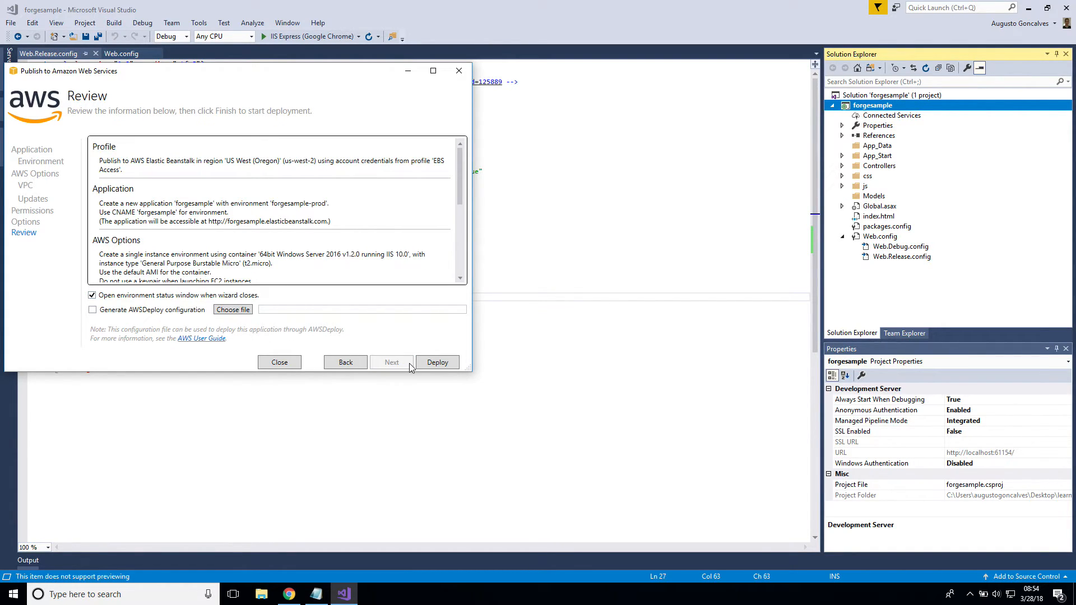
click(437, 362)
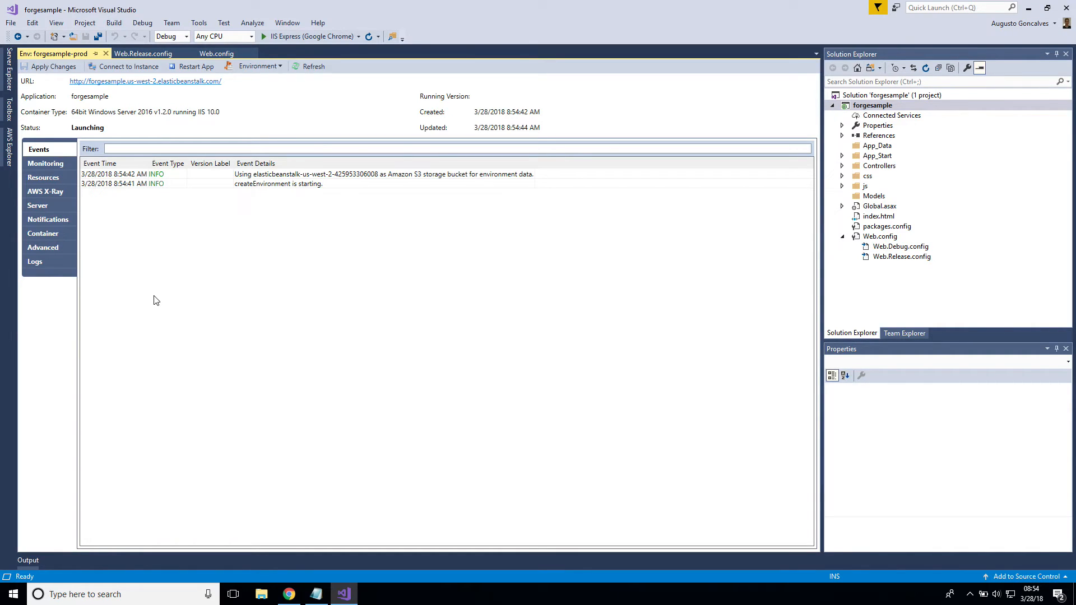
mouse_move(162, 270)
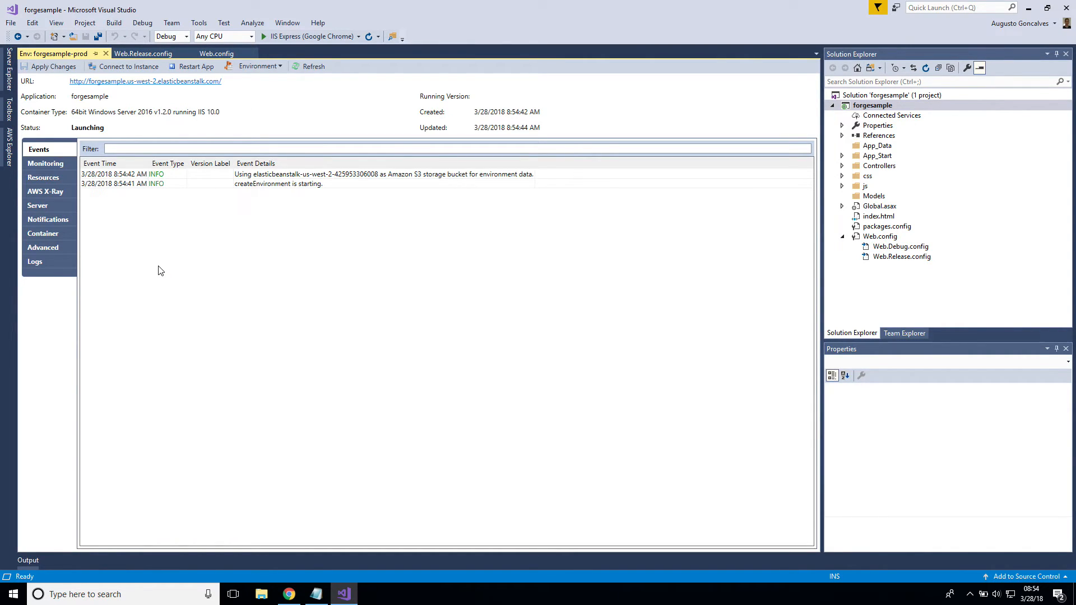
mouse_move(246, 418)
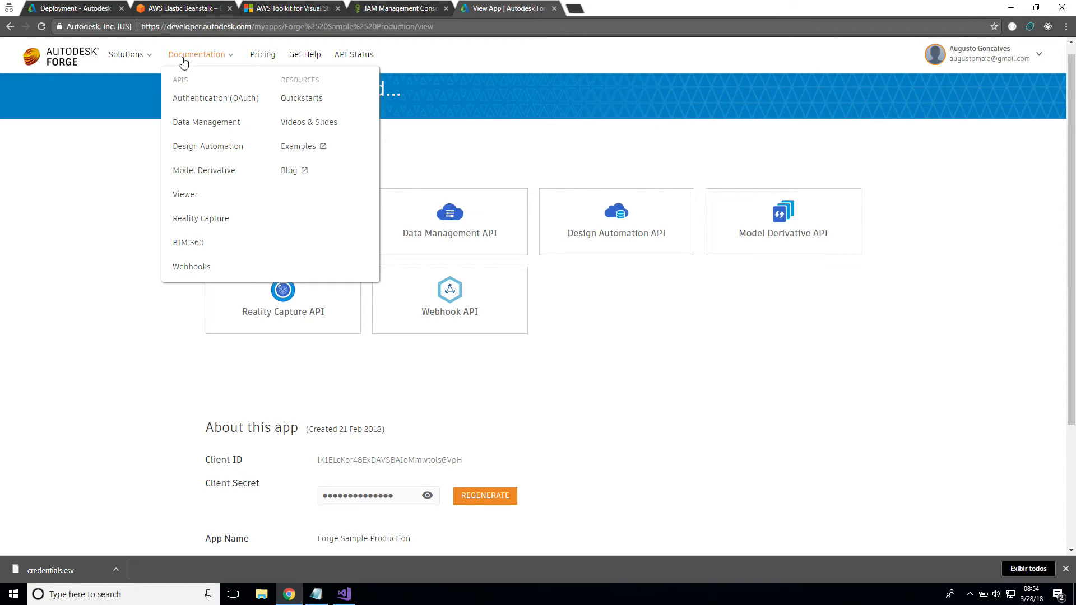
Step: Find Elastic Beanstalk via the services search ('elast') and open the forgesample-prod environment
click(406, 8)
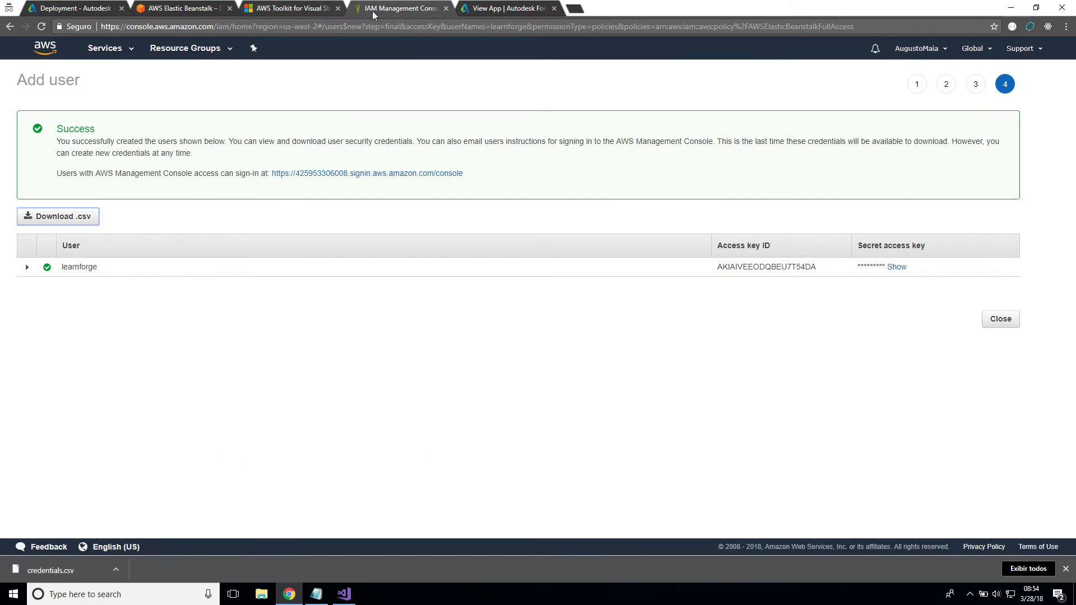
click(105, 48)
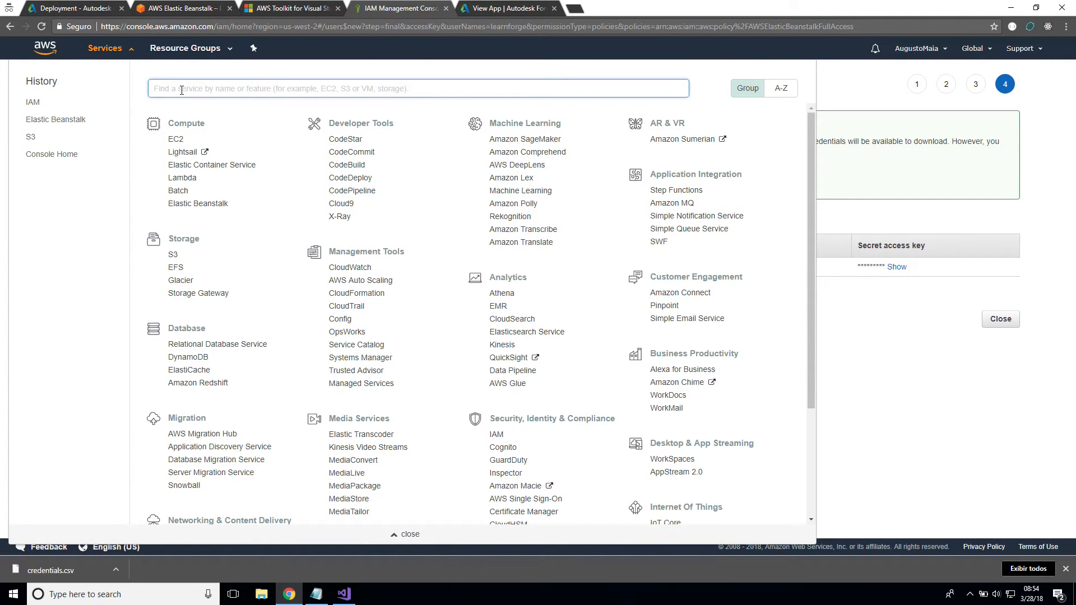
text(elast)
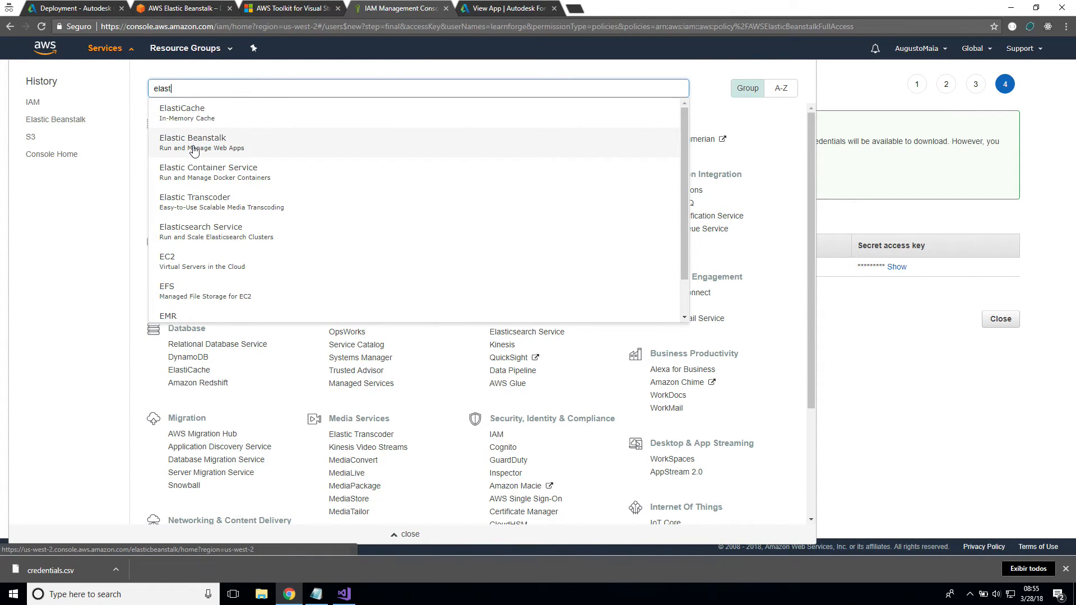
click(193, 143)
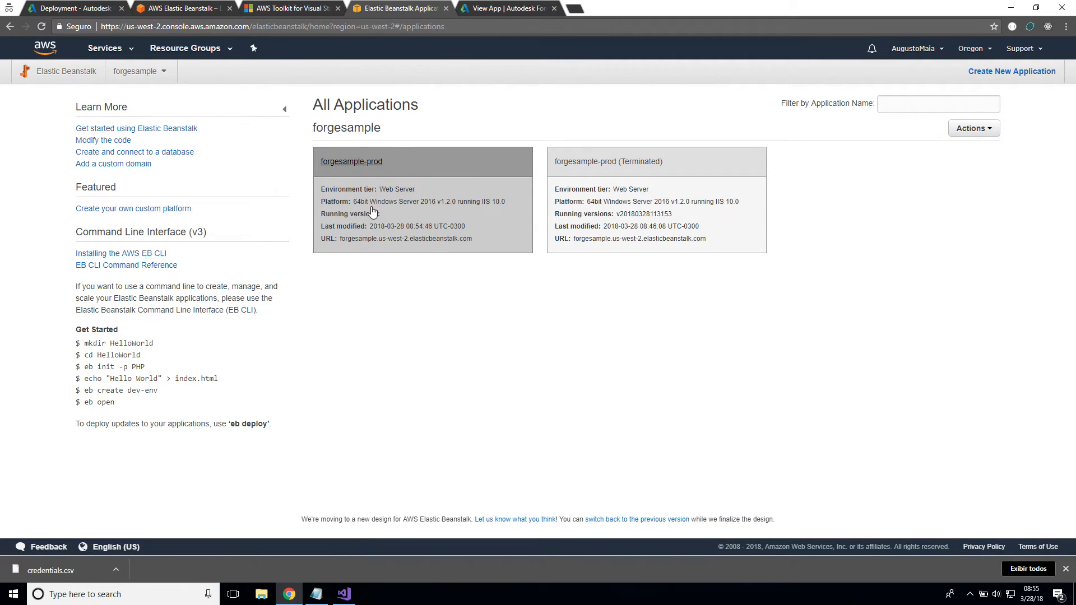
mouse_move(594, 197)
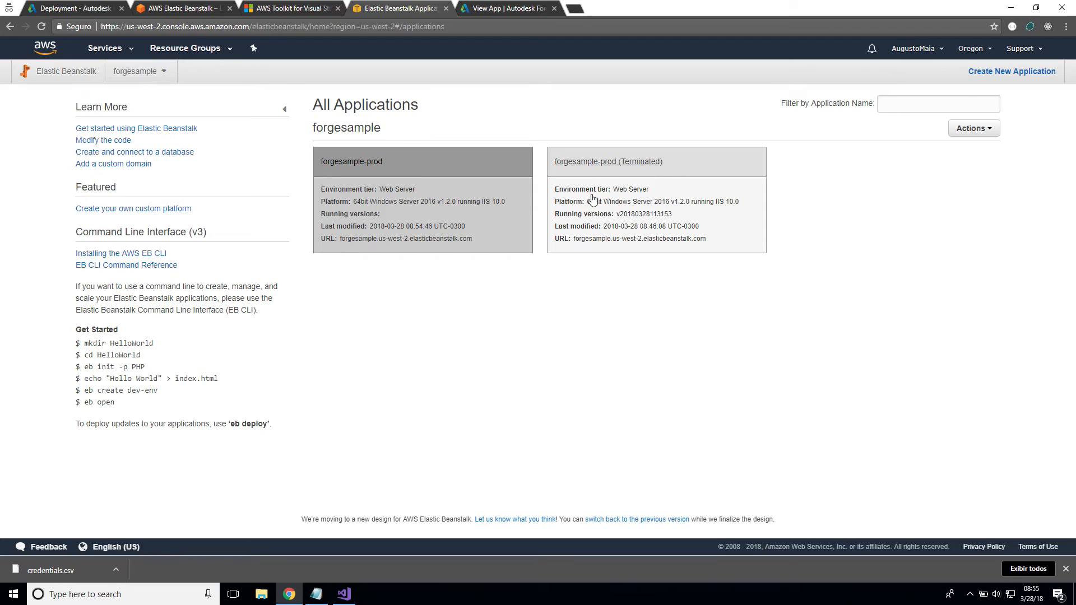
mouse_move(691, 195)
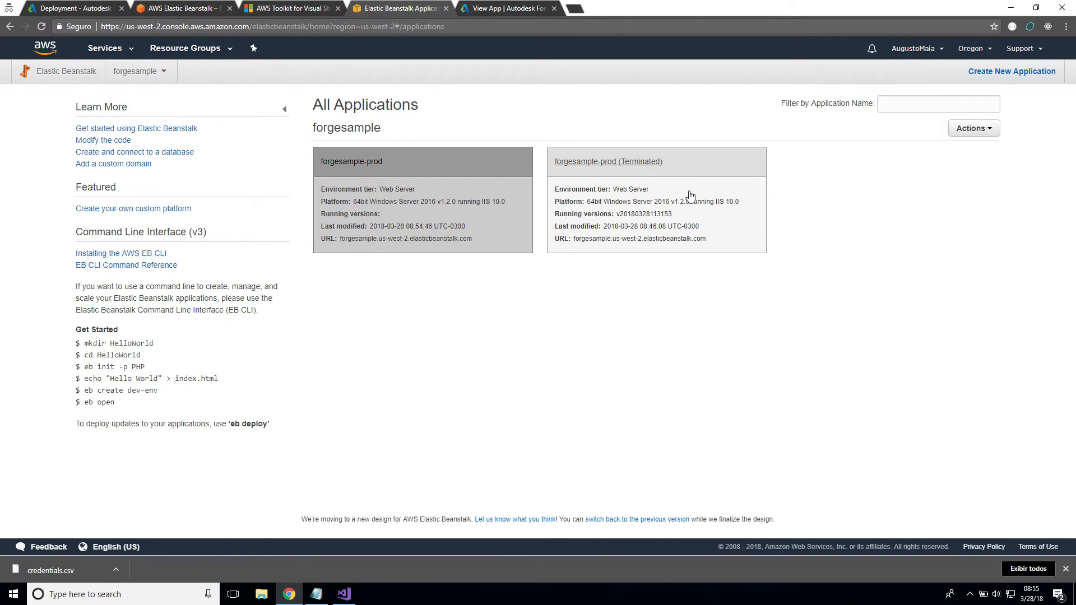
mouse_move(641, 201)
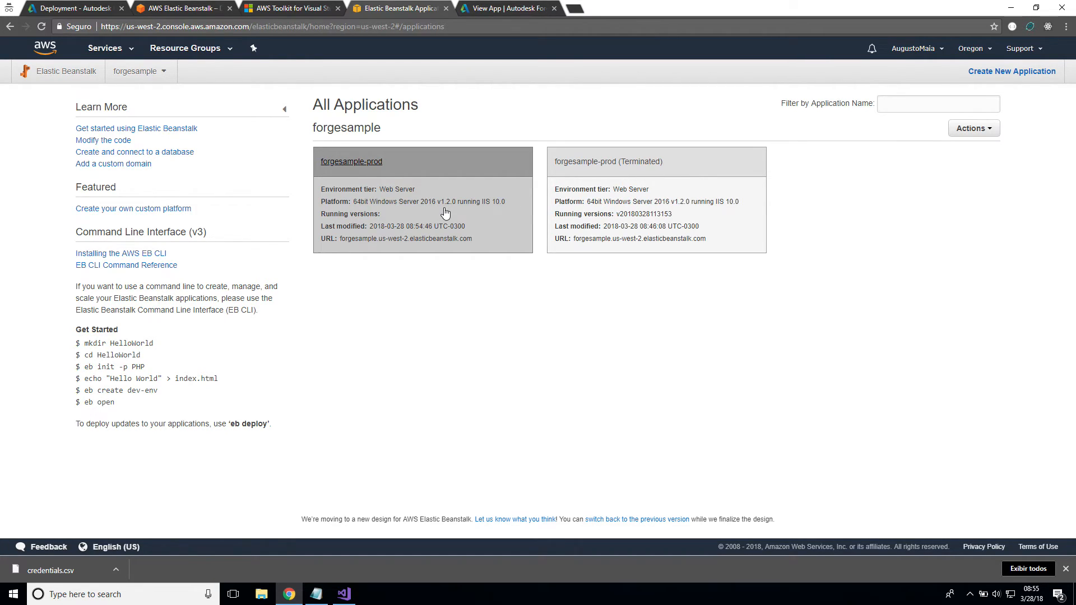
click(352, 162)
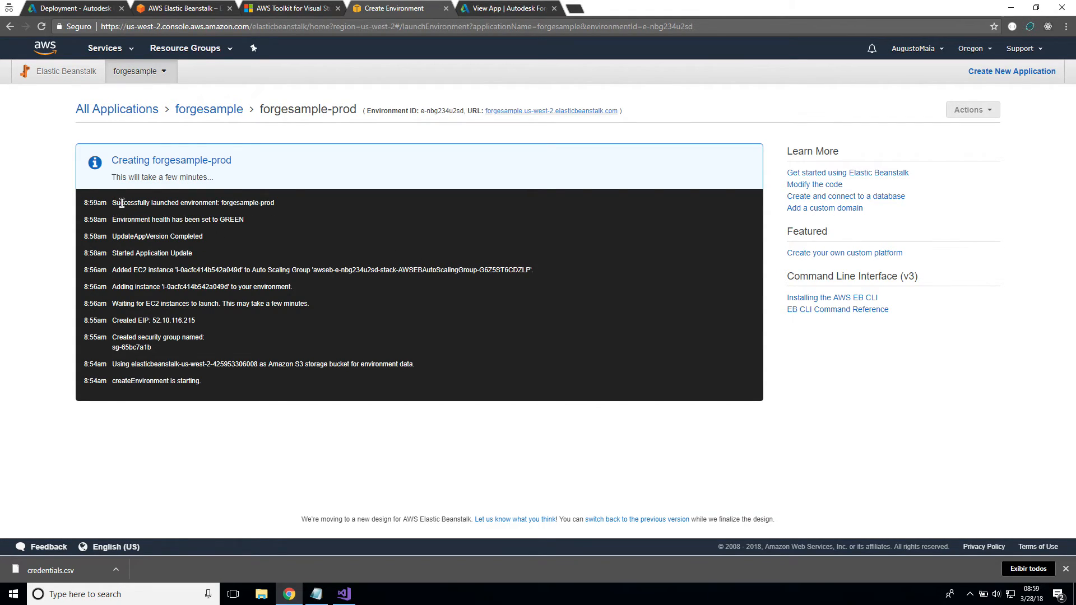
mouse_move(260, 202)
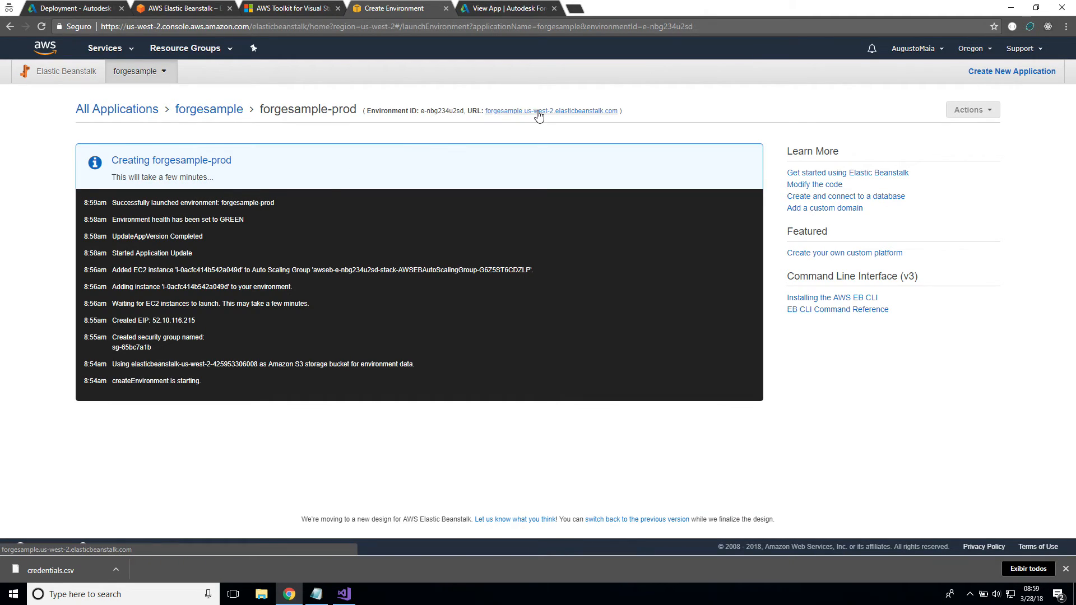
Step: Load the deployed forgesample site from the environment URL, showing the Forge buckets list
click(566, 110)
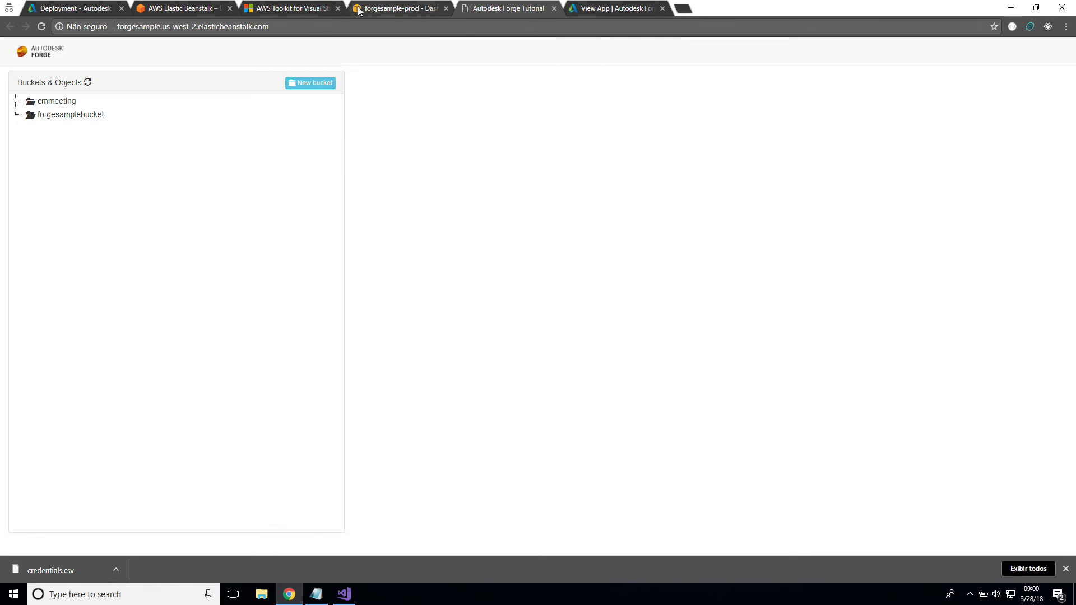
Step: Review the forgesample-prod software configuration showing FORGE_CLIENT_ID and FORGE_CLIENT_SECRET properties
click(404, 8)
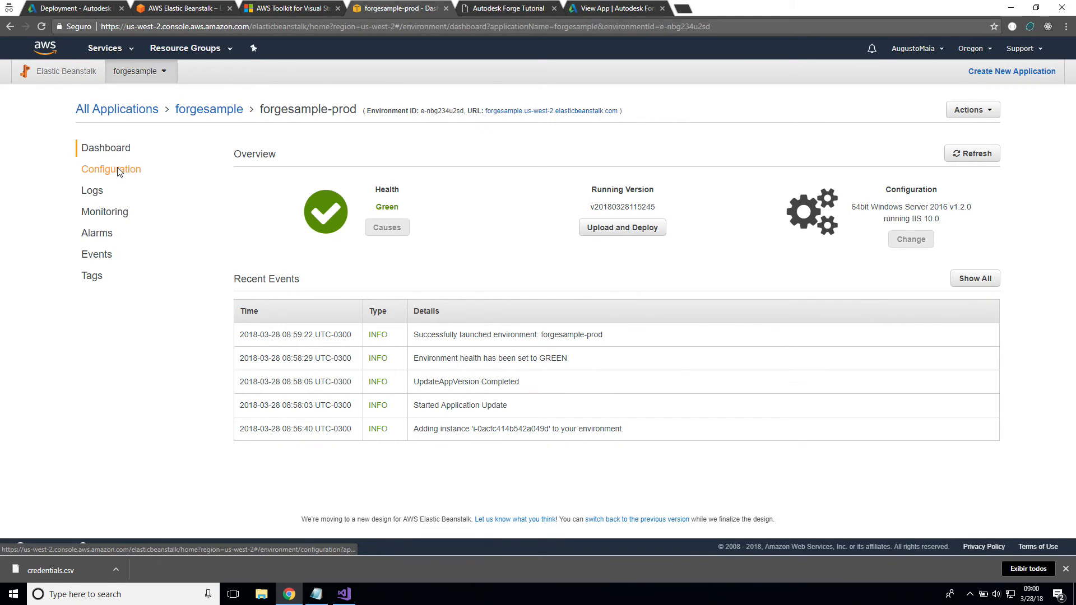
click(110, 169)
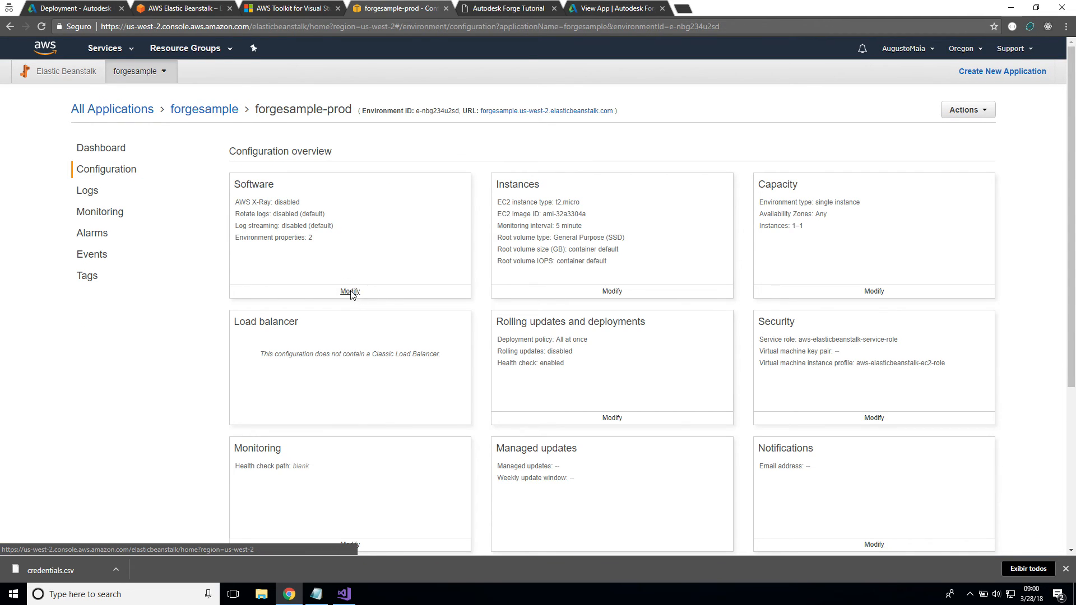
click(350, 292)
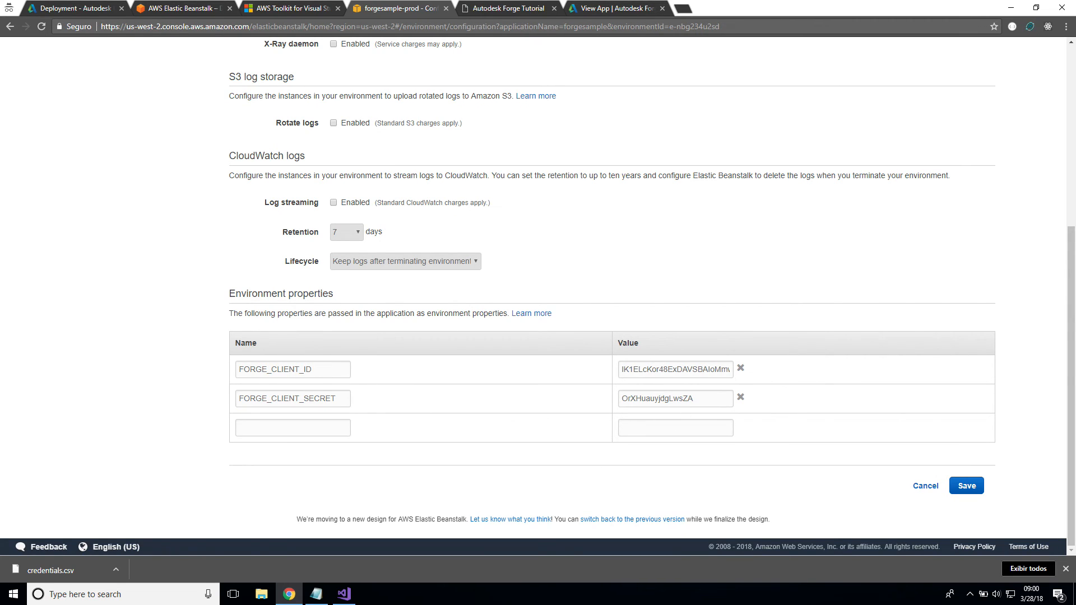
Step: Run the local development version of the forge app from Visual Studio
click(342, 594)
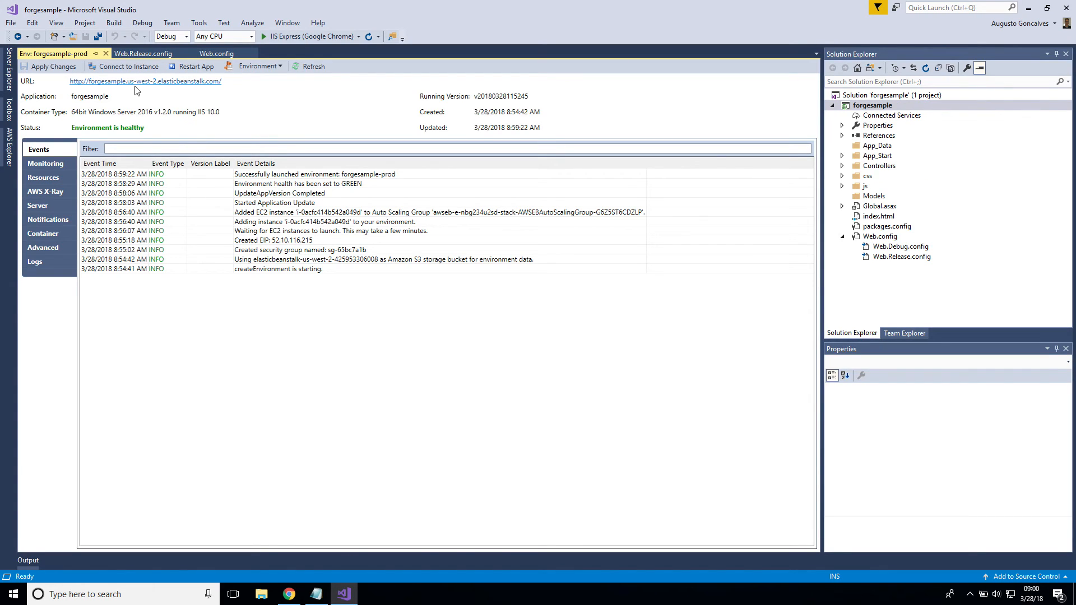
click(260, 36)
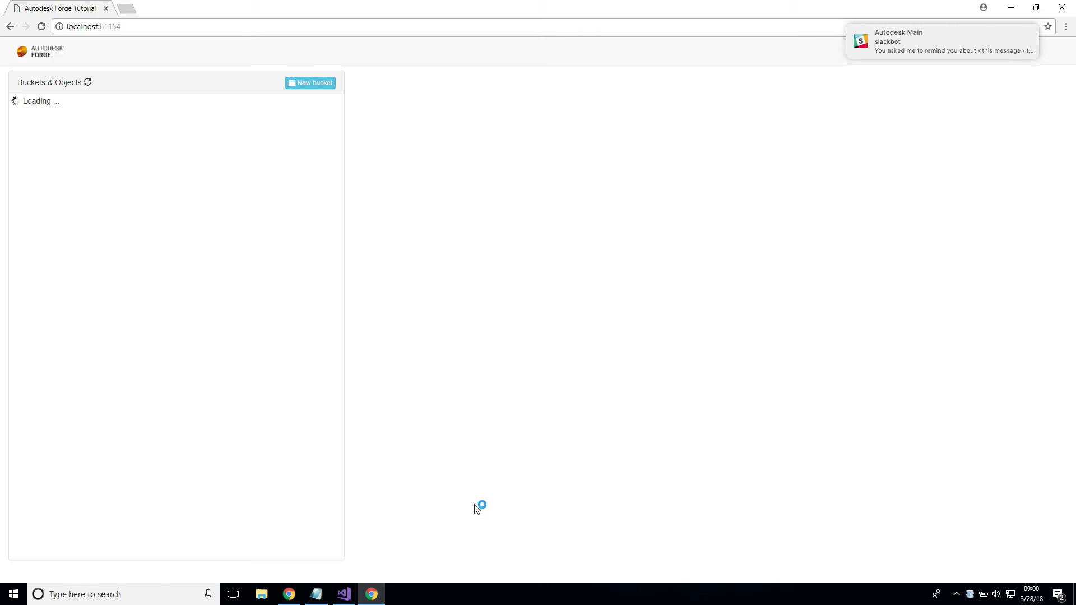
mouse_move(873, 108)
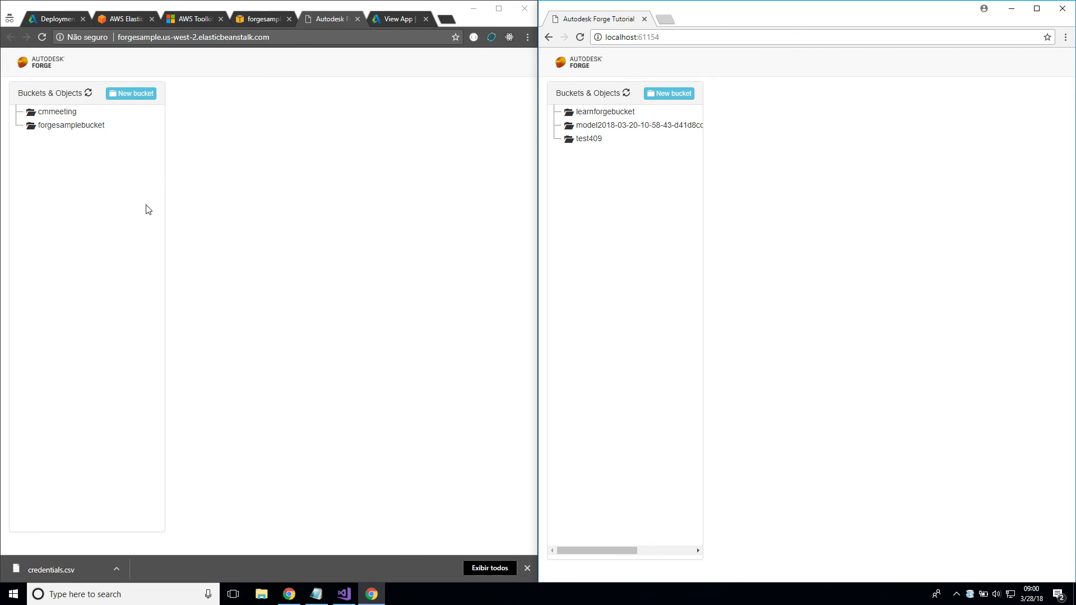
mouse_move(793, 263)
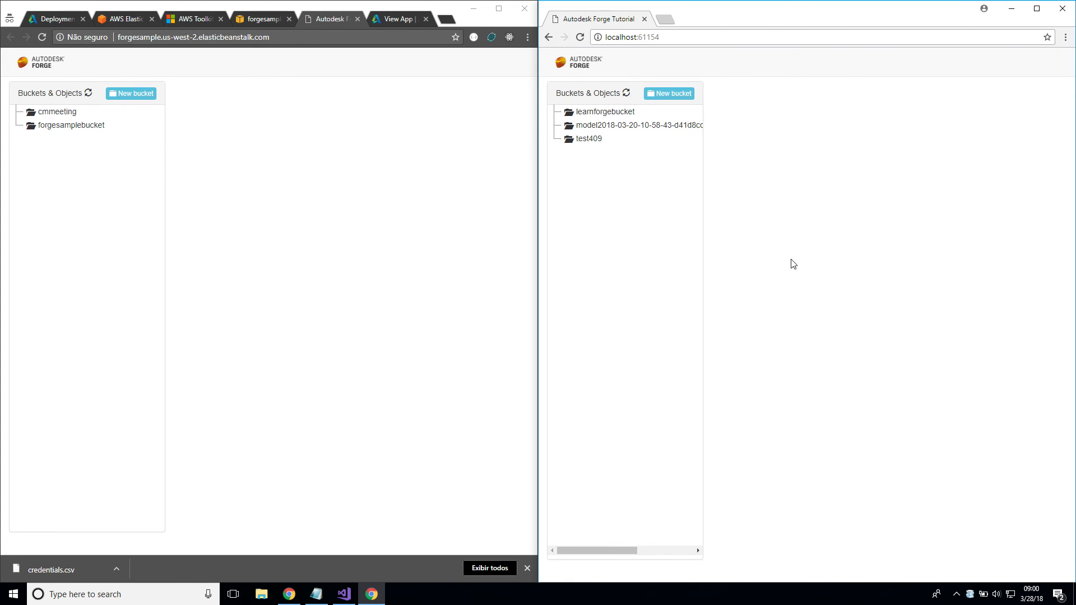
mouse_move(38, 163)
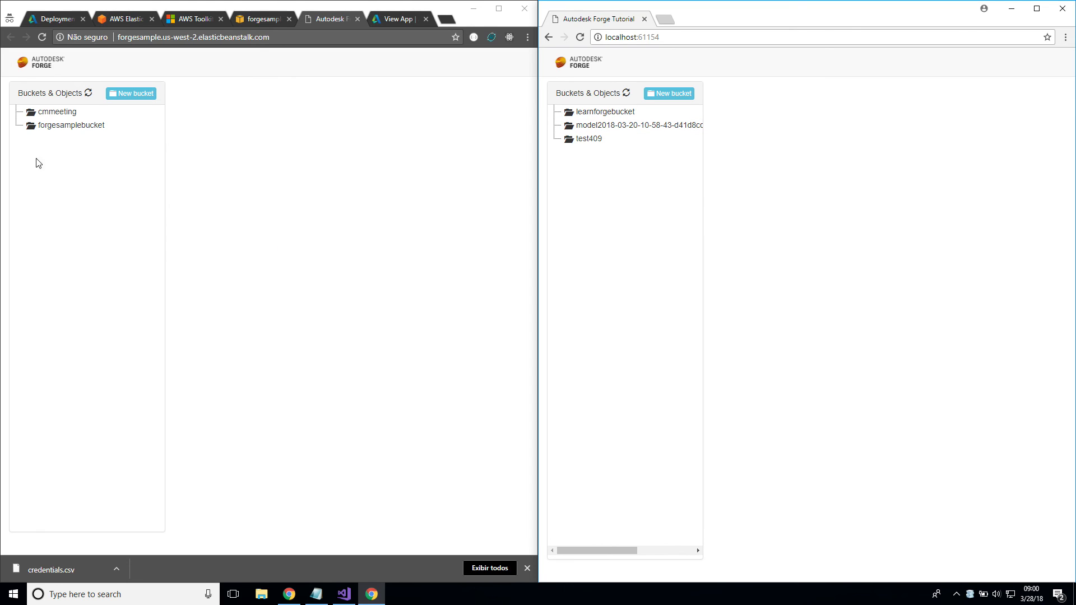
mouse_move(150, 200)
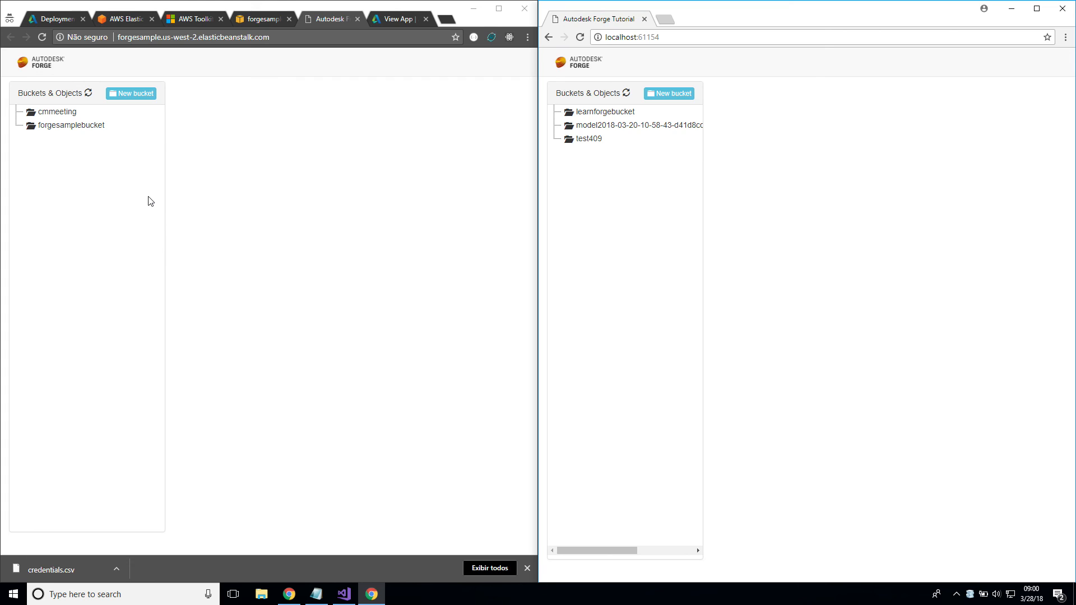
mouse_move(461, 180)
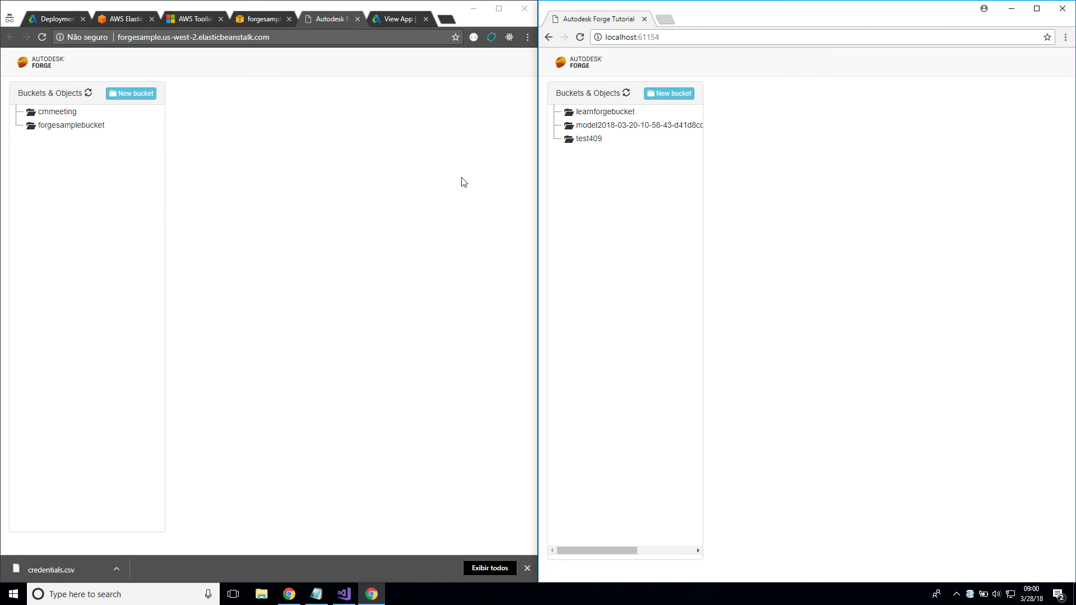
mouse_move(636, 198)
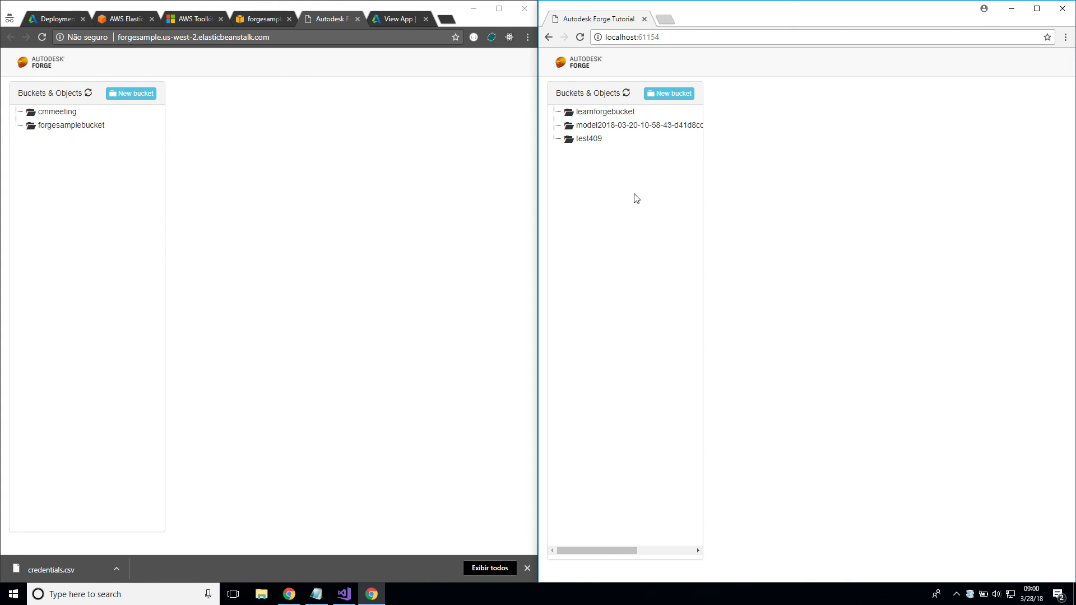